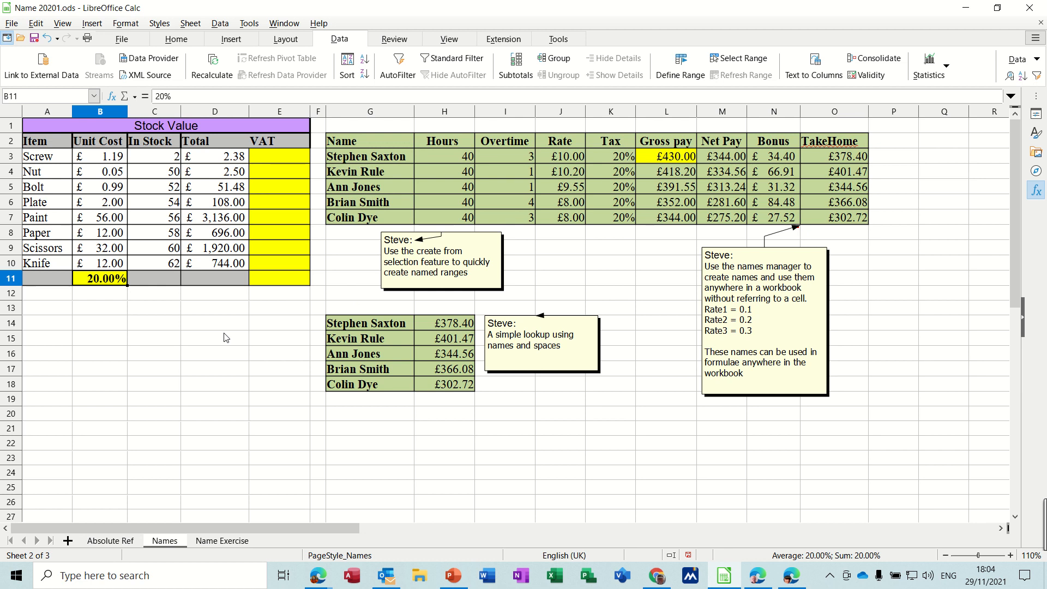
mouse_move(346, 299)
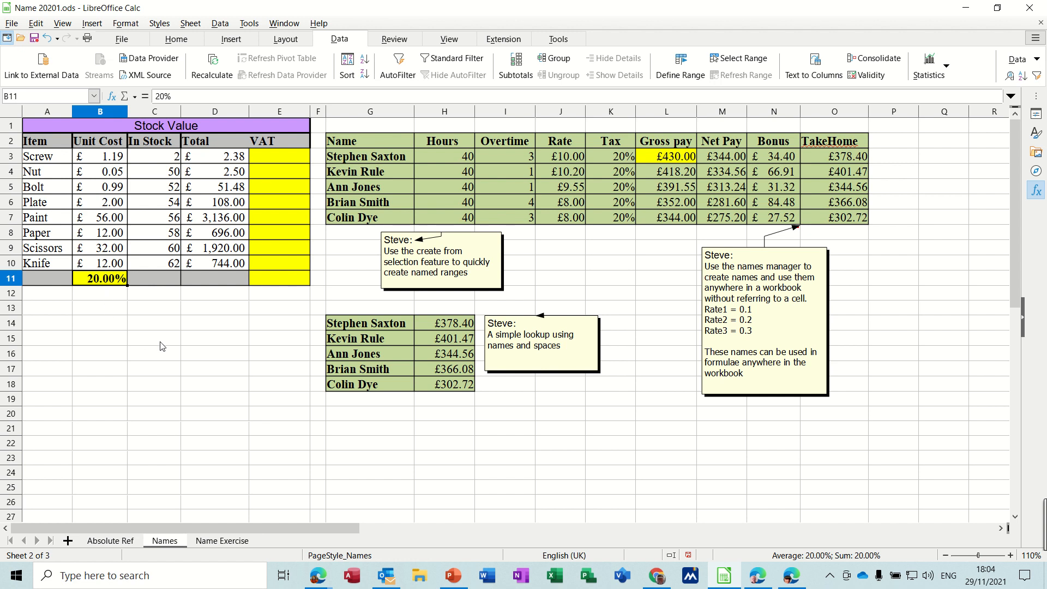
mouse_move(97, 219)
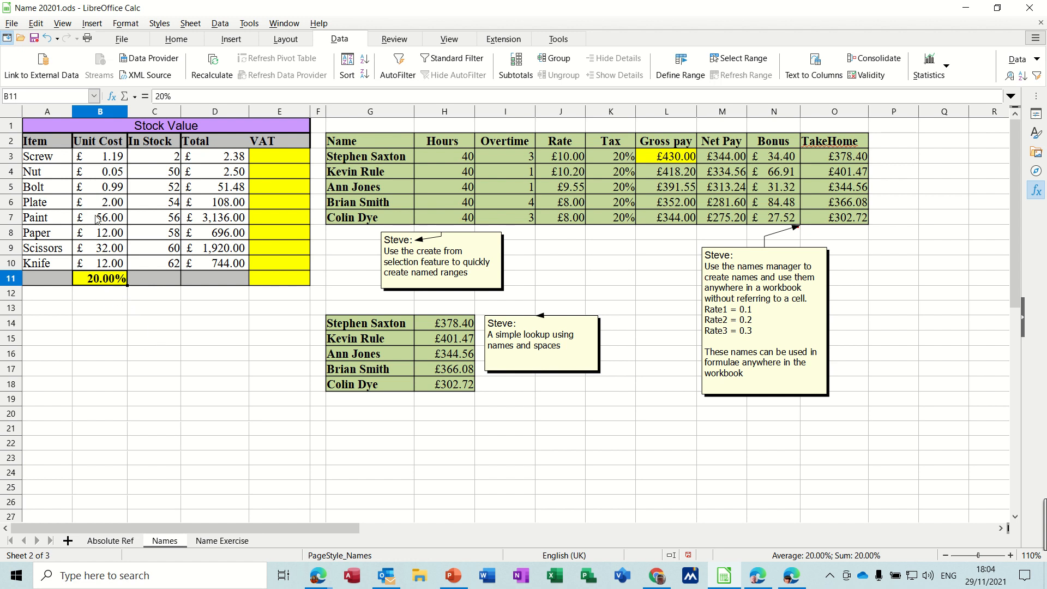
mouse_move(98, 280)
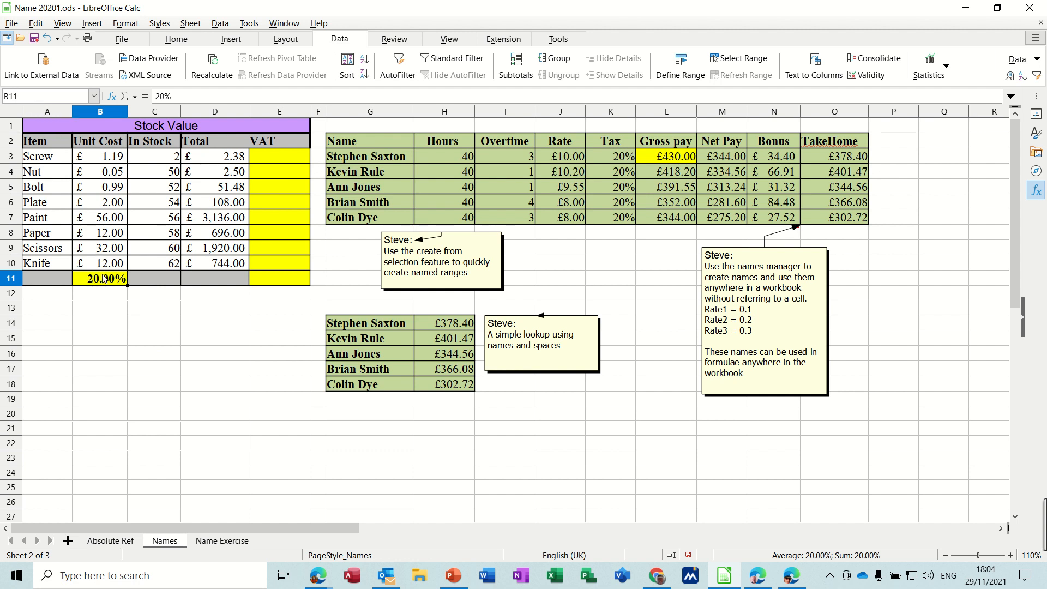
Step: Name the 20% VAT rate cell B11 'vat' through the Name Box
click(99, 292)
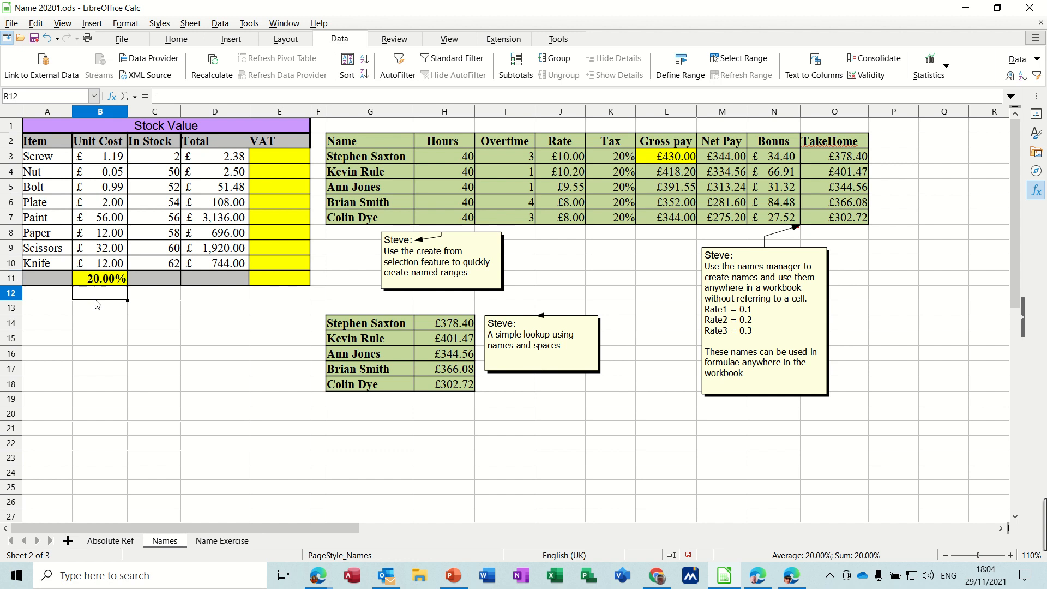
click(99, 279)
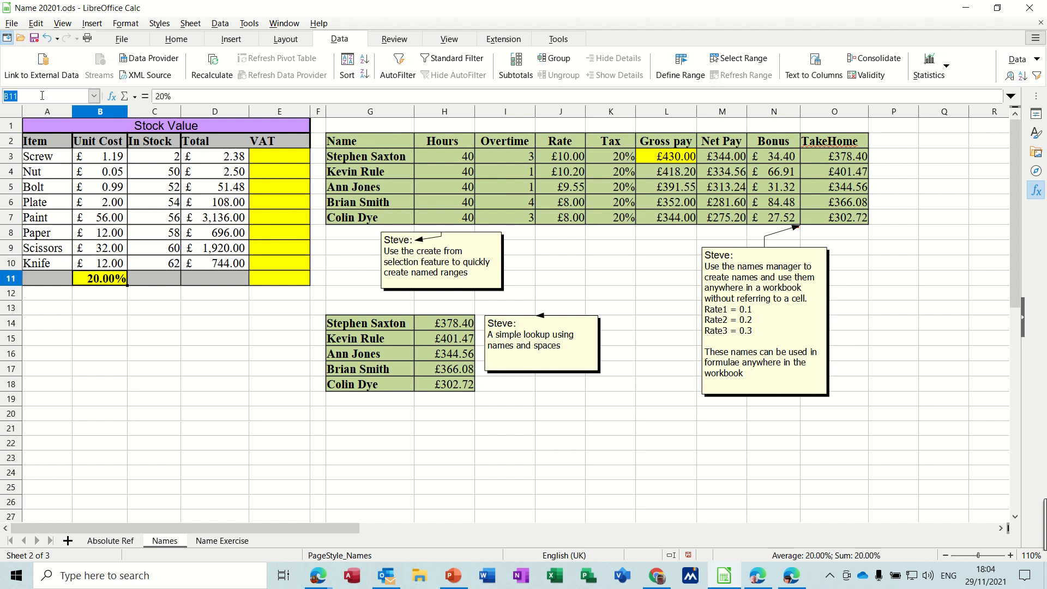
click(47, 95)
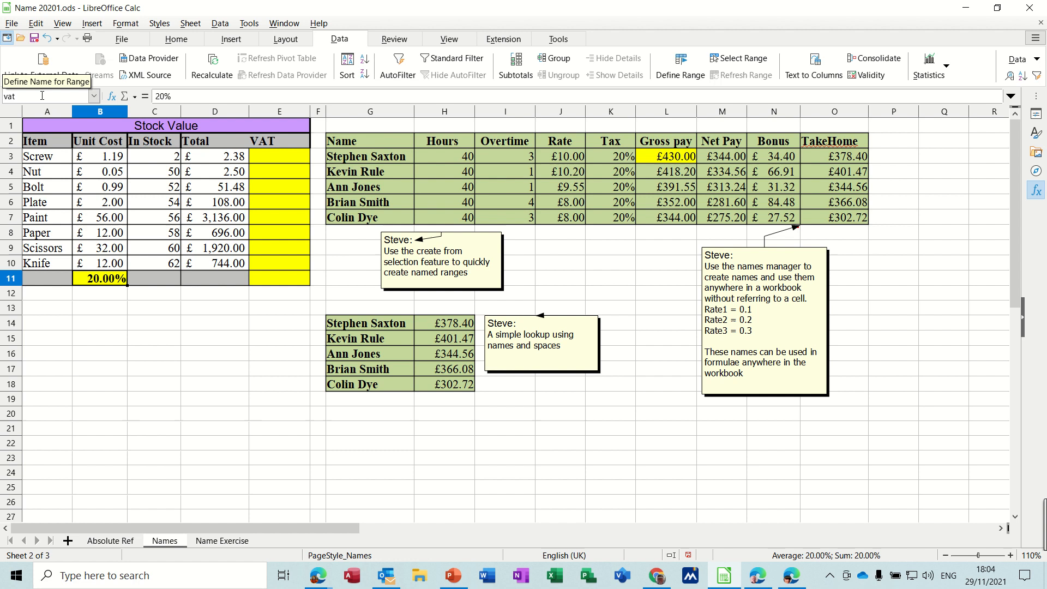
mouse_move(95, 194)
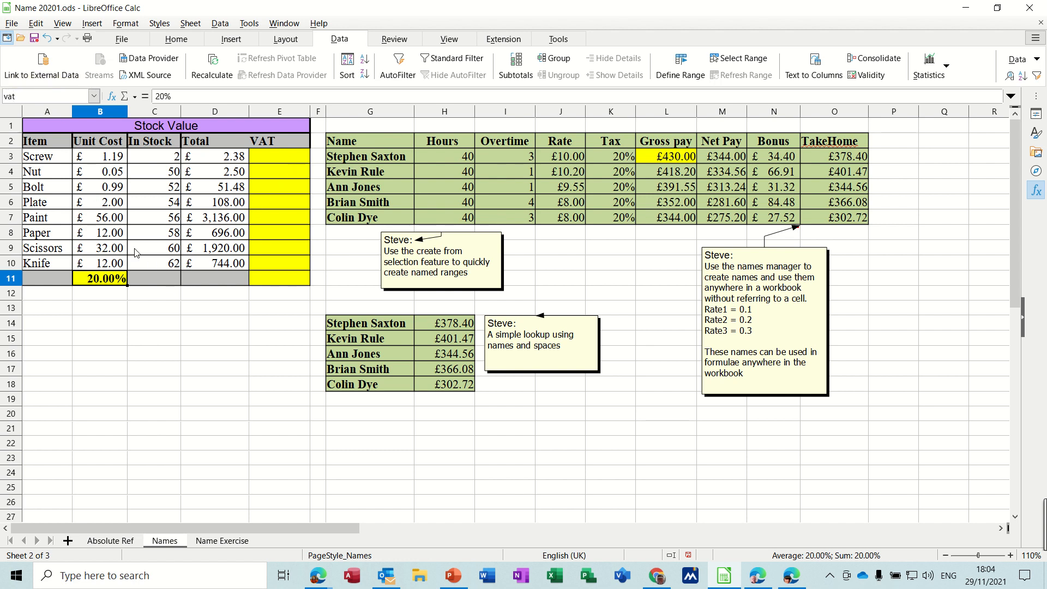
click(279, 157)
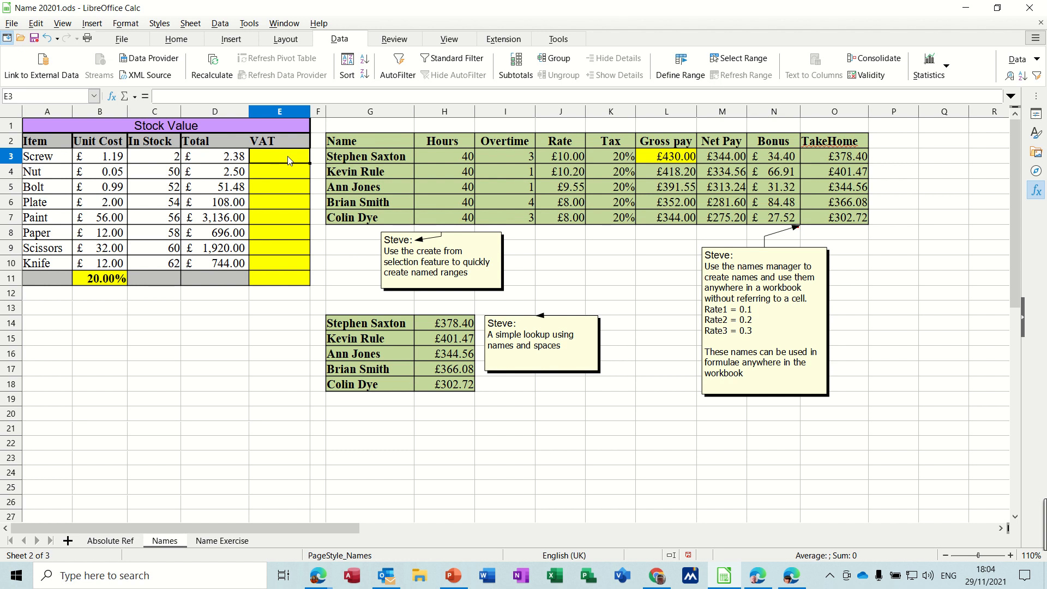
Step: Enter the formula =D3*vat in the first VAT cell for Screw
text(=D3)
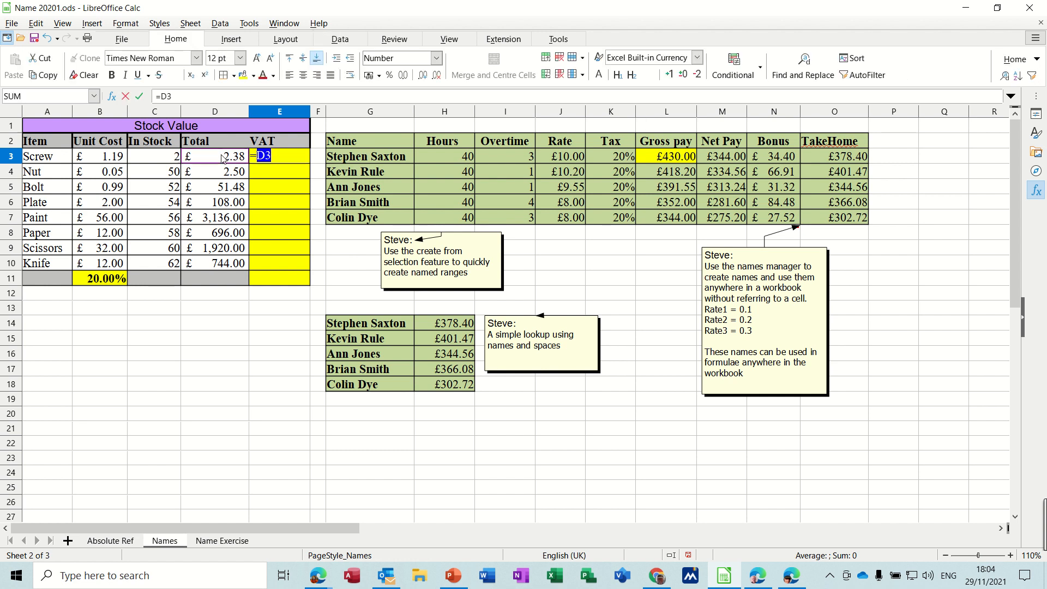
text(*vat)
click(100, 278)
text(25)
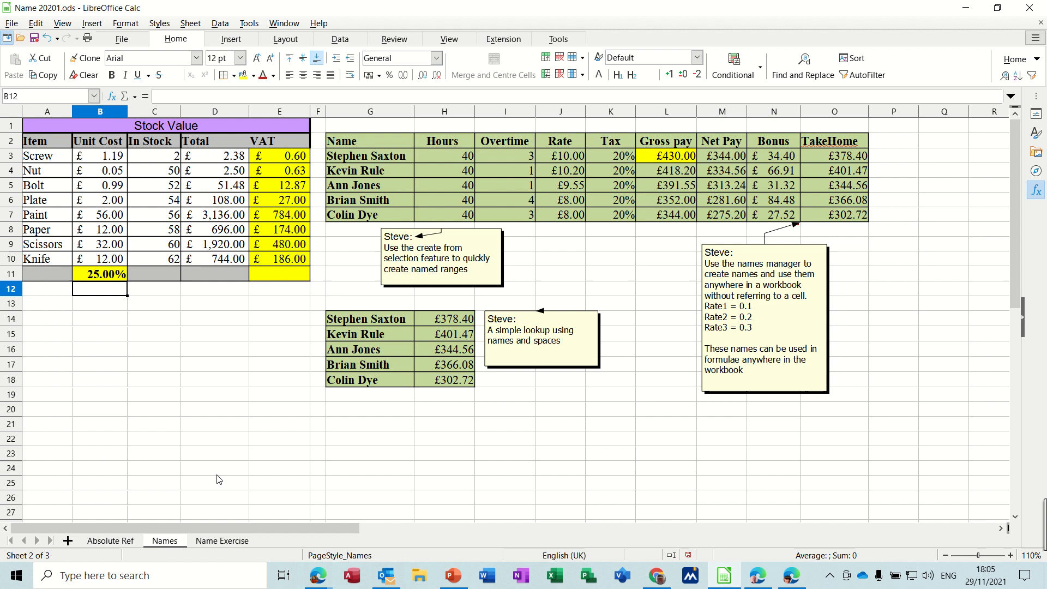
Step: On Name Exercise, enter =C15*vat in C16 to get £866.85 VAT
click(222, 541)
text(=)
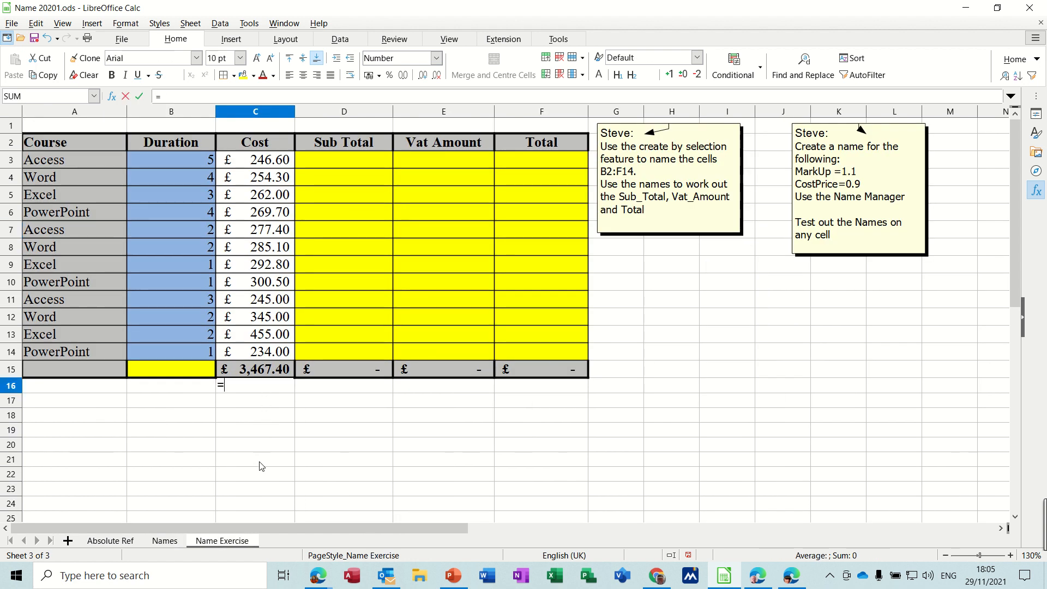
click(255, 368)
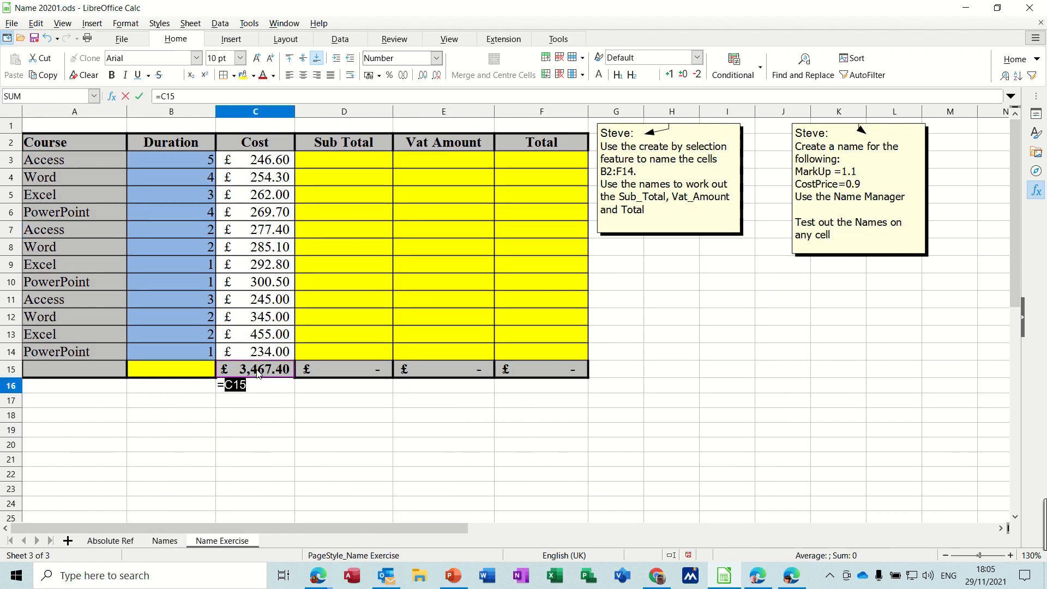
text(*)
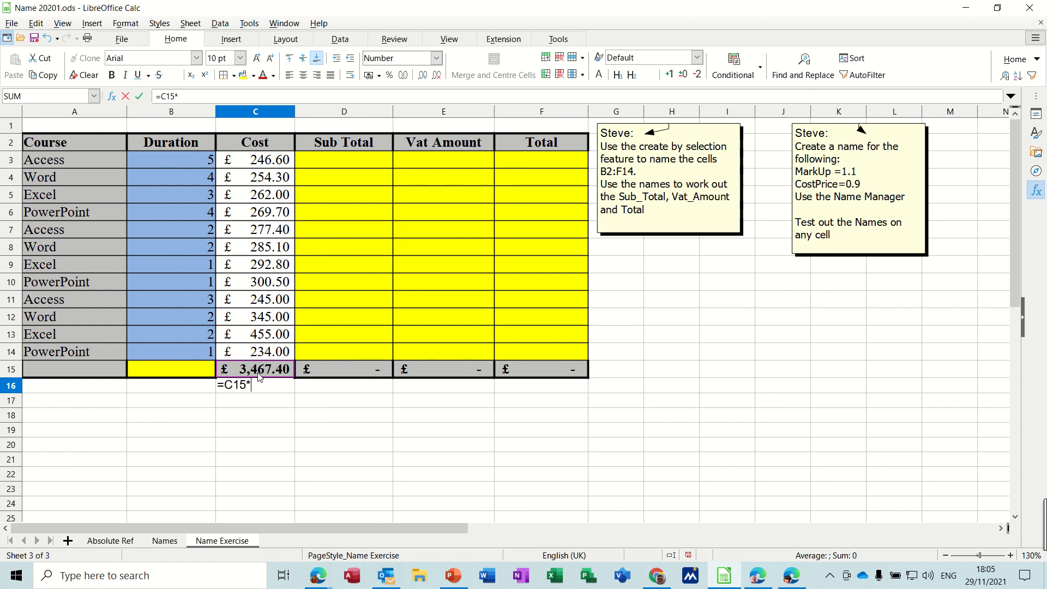
text(vat)
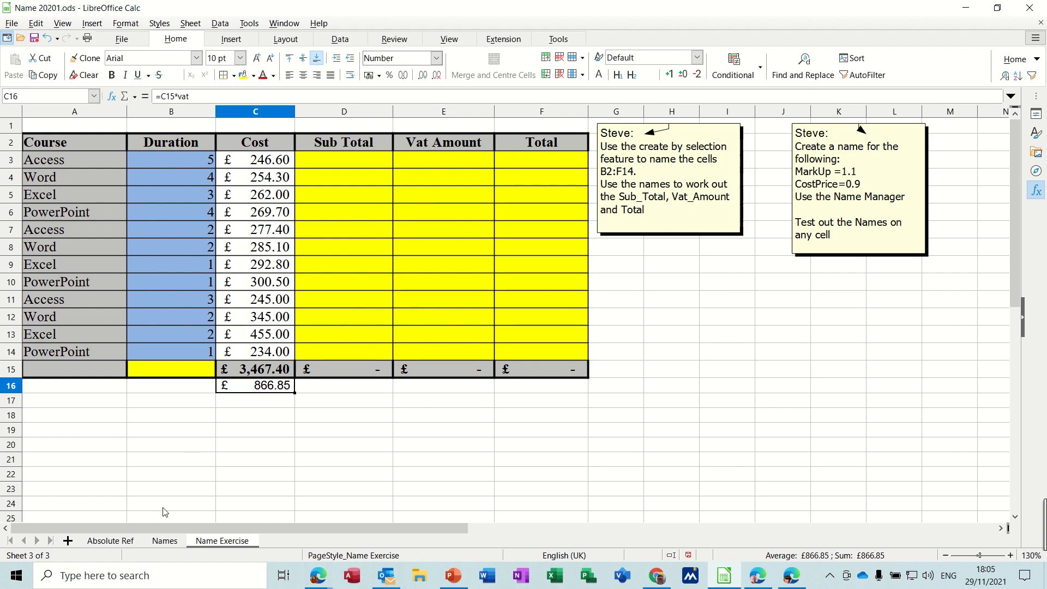
mouse_move(266, 412)
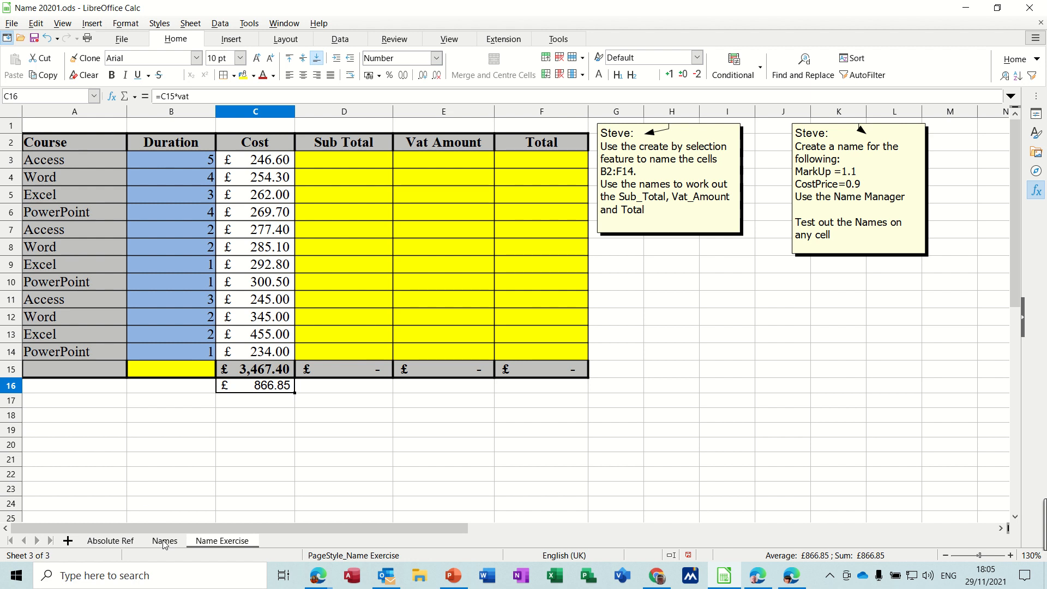
Step: On the Names sheet, select the Hours and Overtime values to read their range names
click(164, 541)
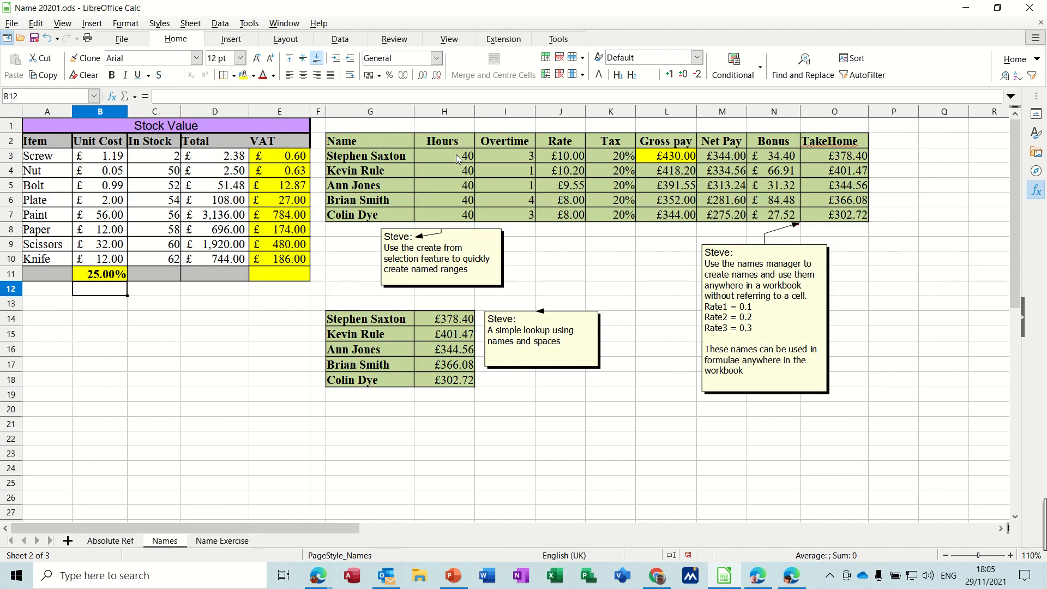
drag(444, 156, 443, 215)
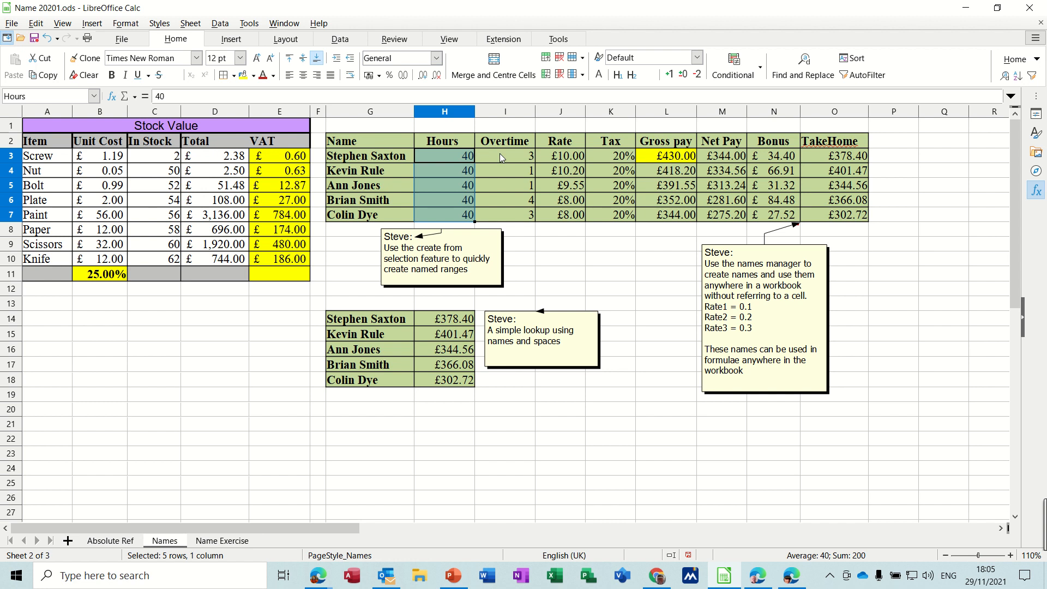
click(505, 155)
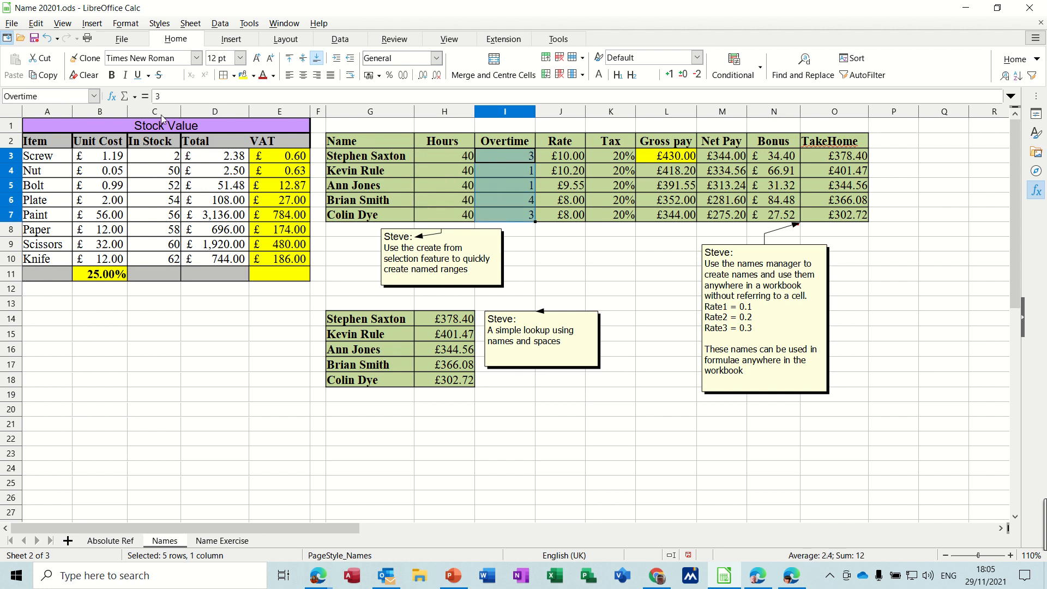
mouse_move(599, 163)
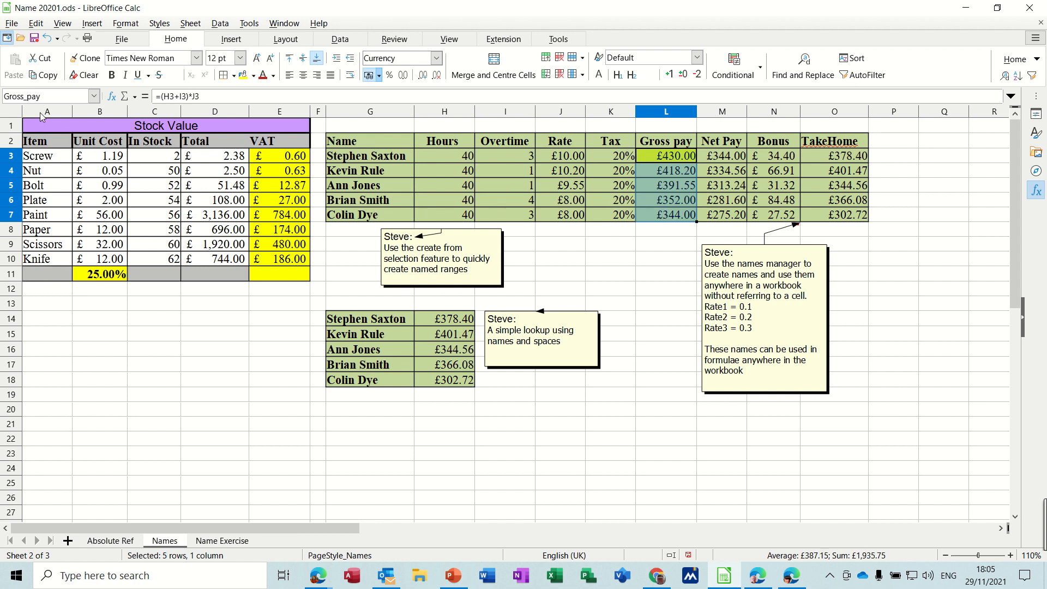
mouse_move(467, 180)
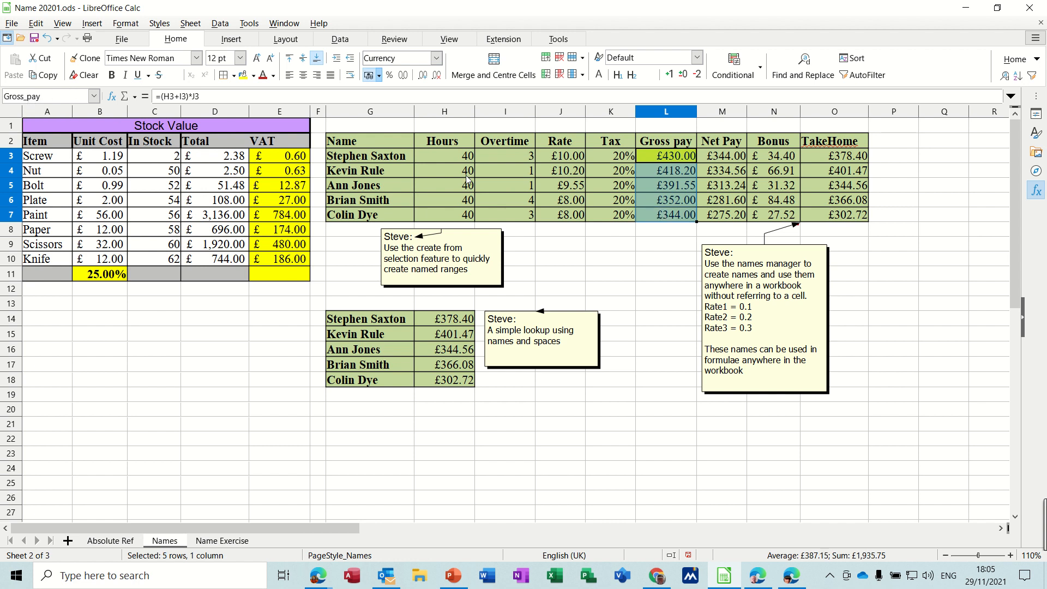
Step: Open Define Database Range and cancel it without saving anything
click(339, 39)
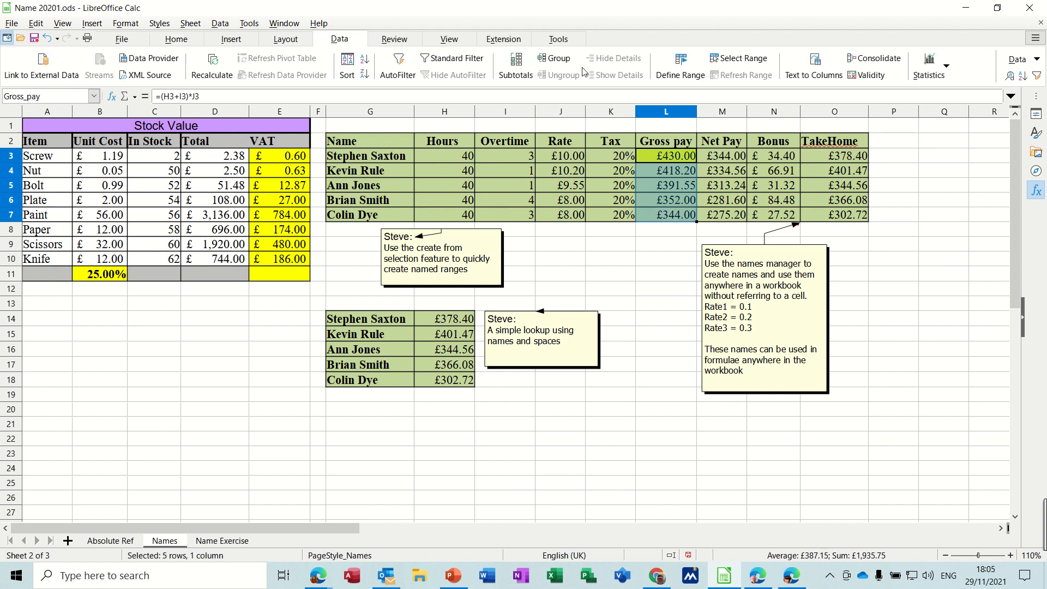
click(679, 65)
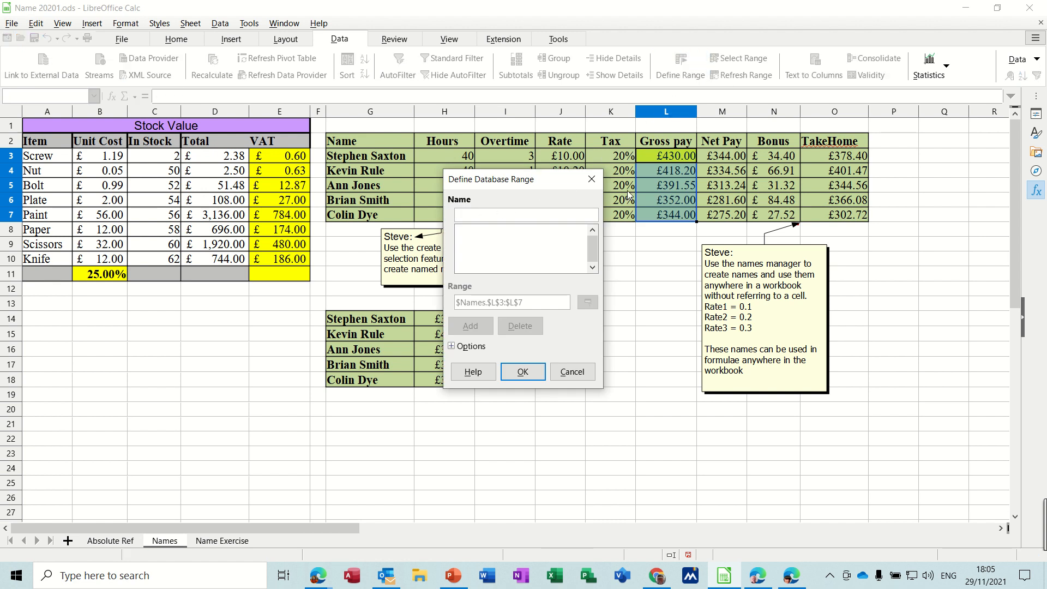
click(524, 214)
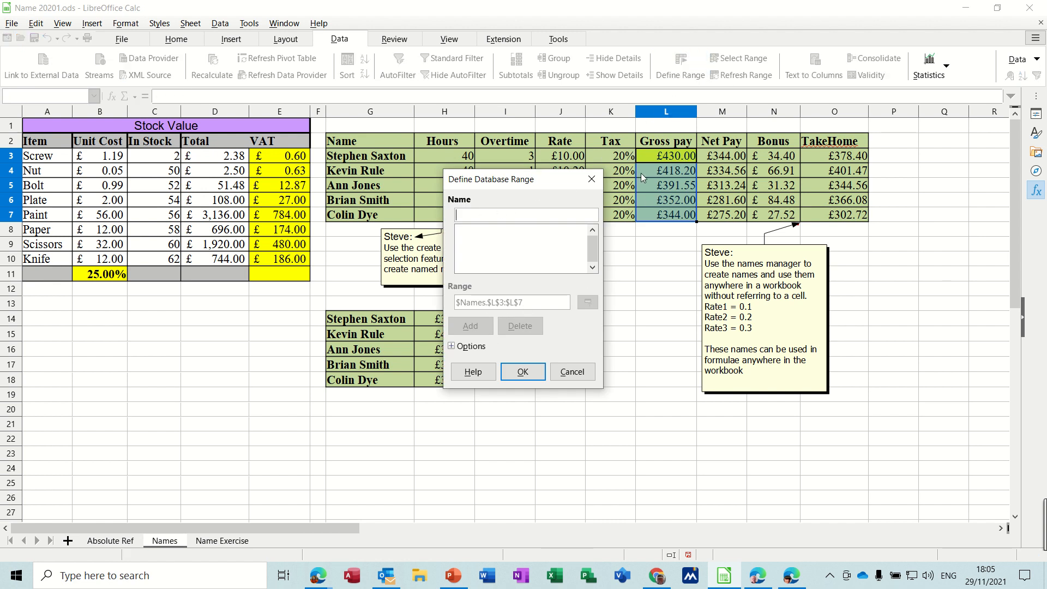
mouse_move(492, 255)
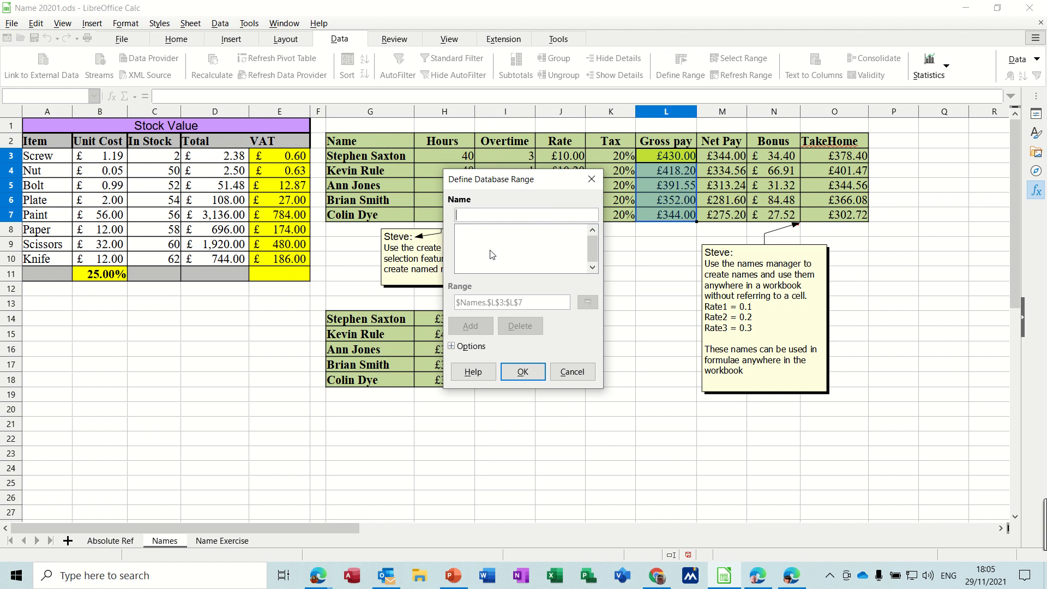
click(571, 372)
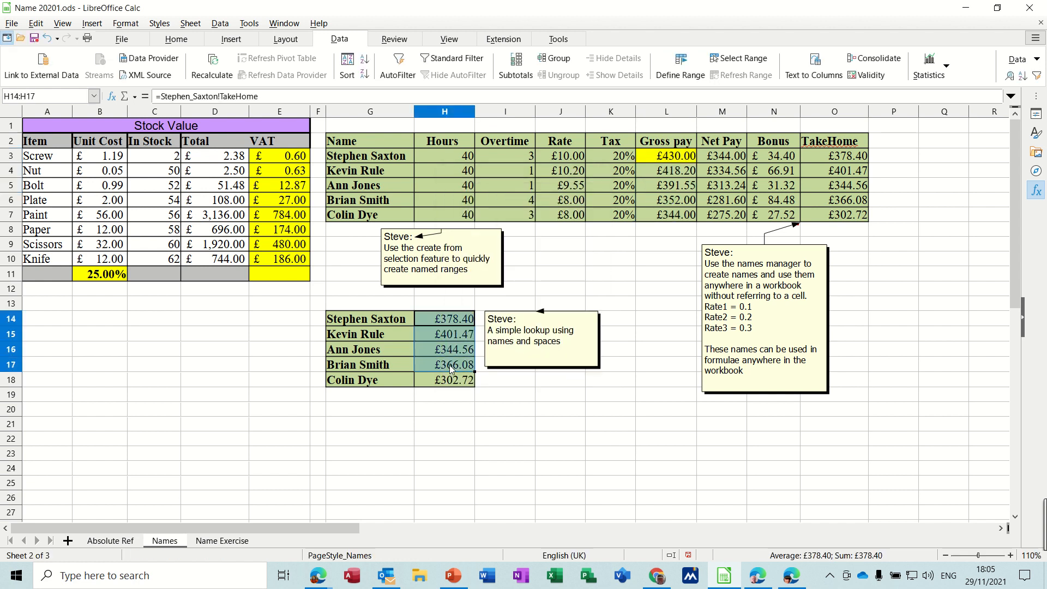
Step: Define a database range named 'test' for the lookup values
click(680, 65)
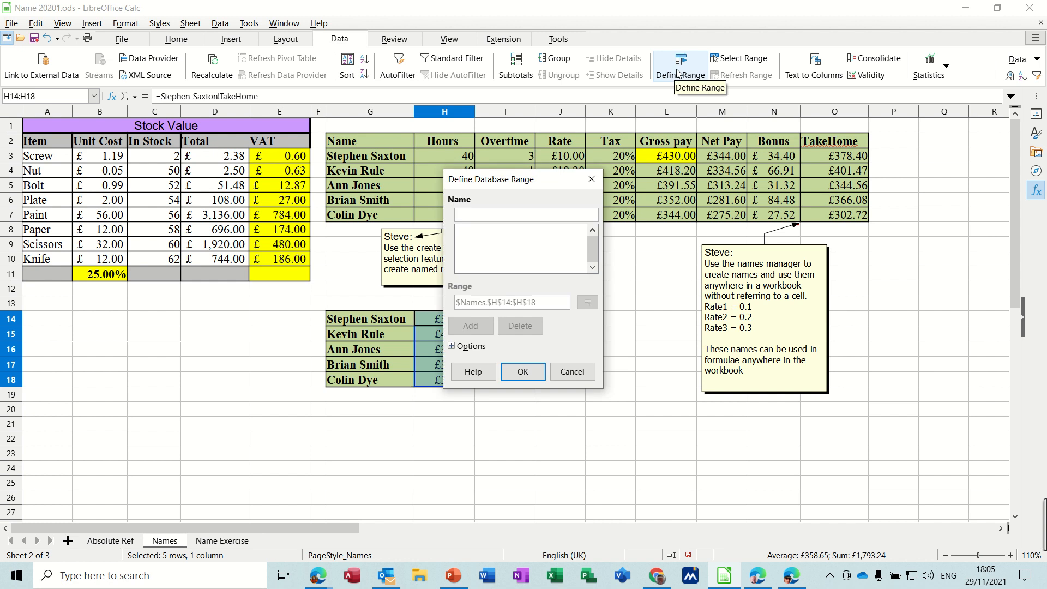
text(test)
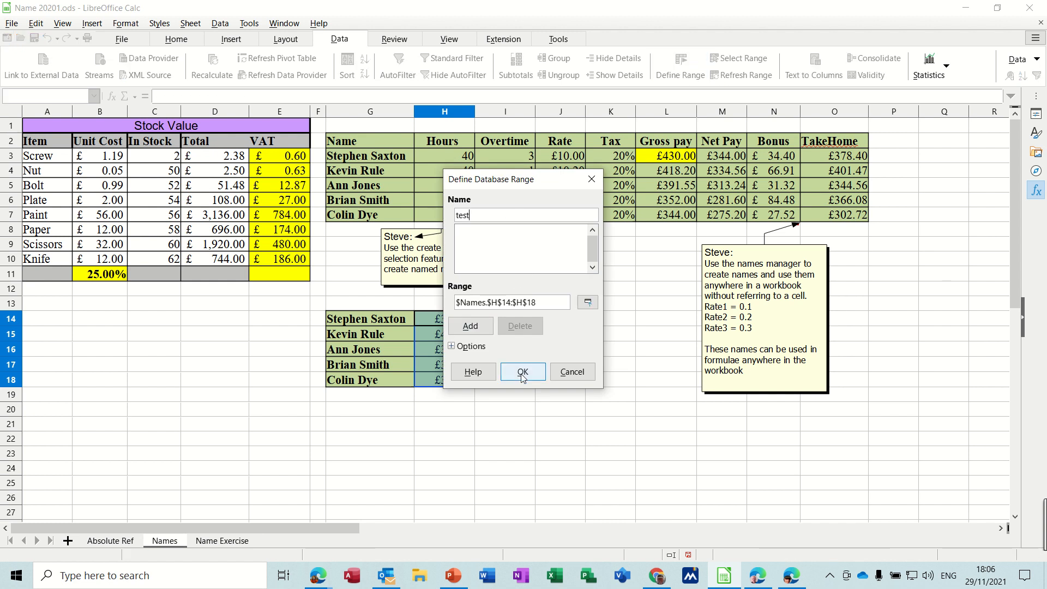
click(522, 372)
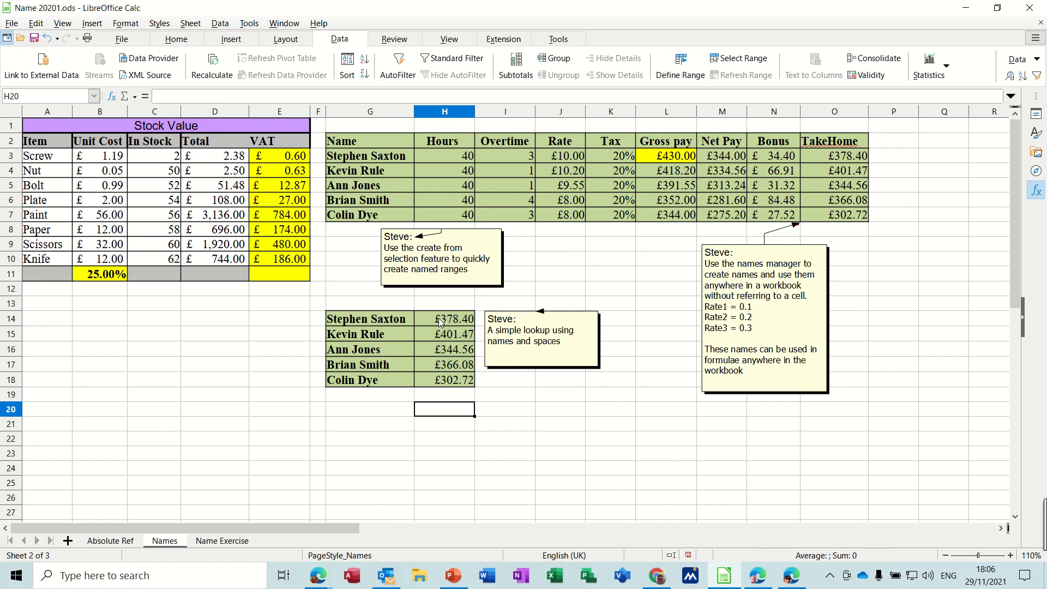
Step: Select lookup values H14:H18 and reopen Define Range to confirm the 'test' range
drag(445, 318, 445, 380)
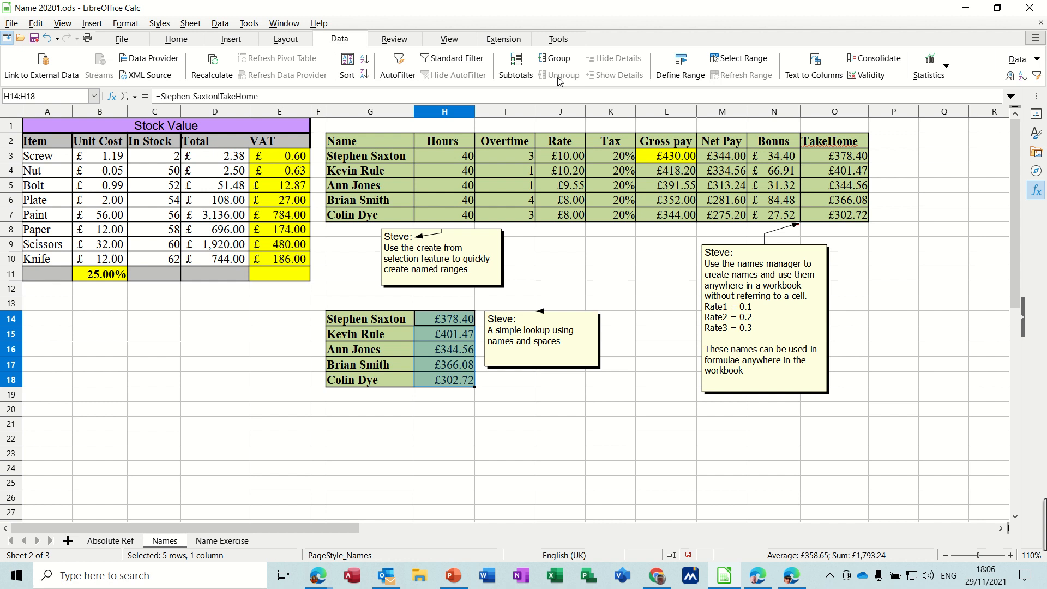
click(678, 66)
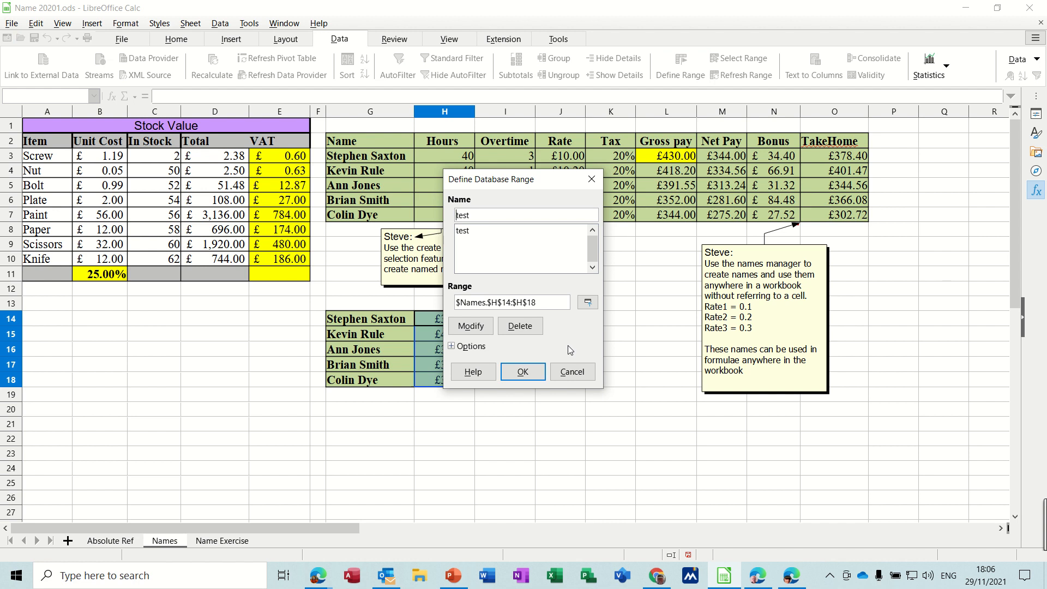
mouse_move(535, 314)
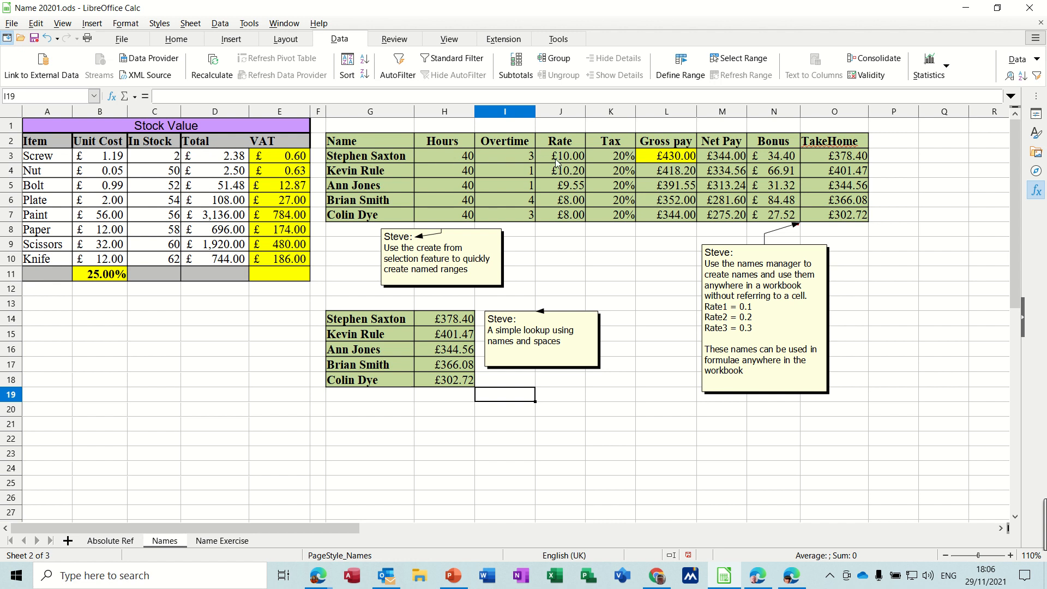
mouse_move(453, 147)
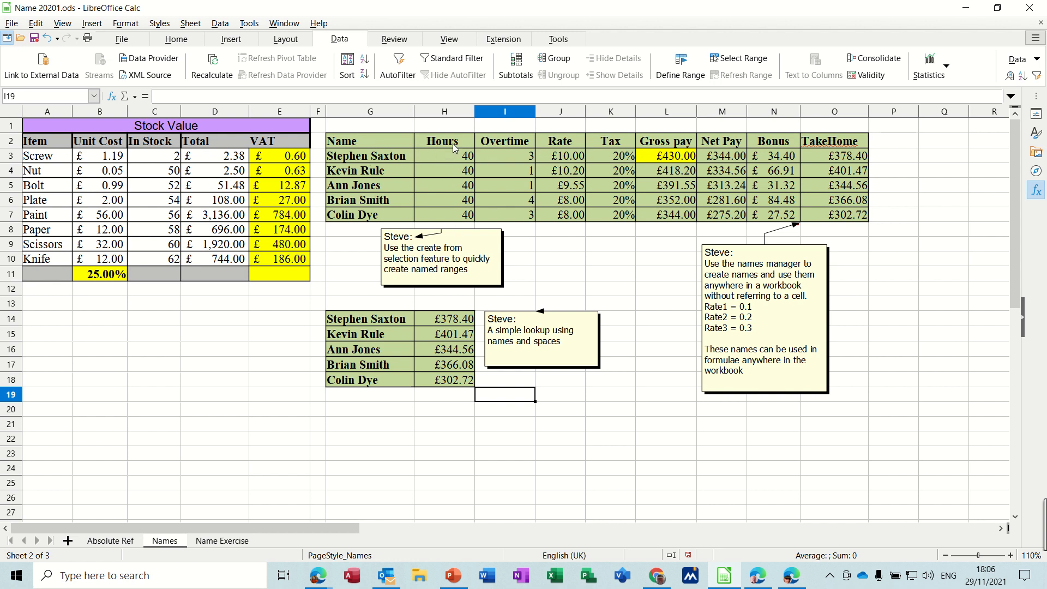
click(665, 170)
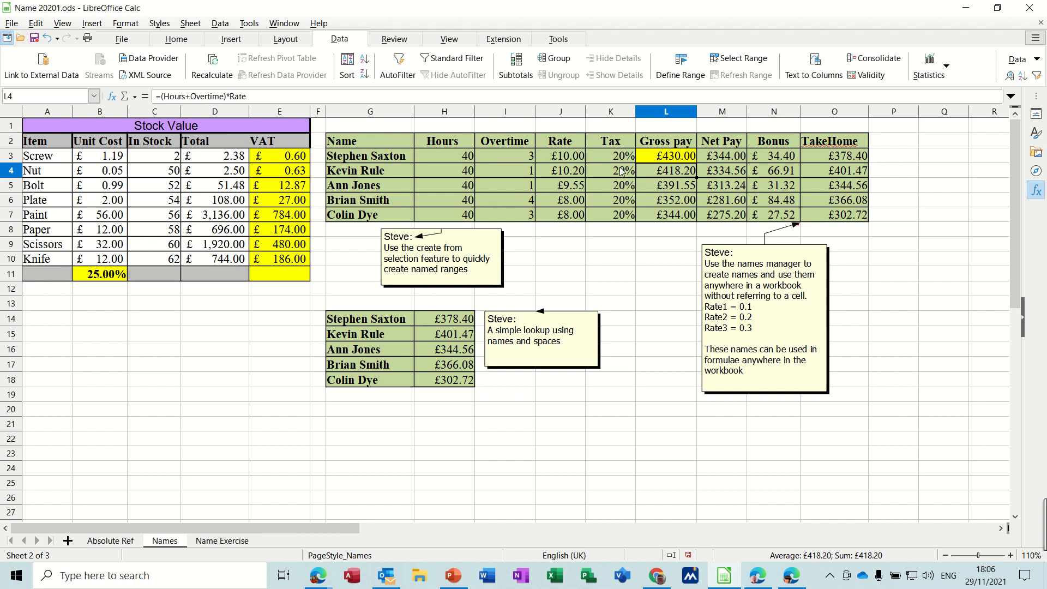
mouse_move(446, 160)
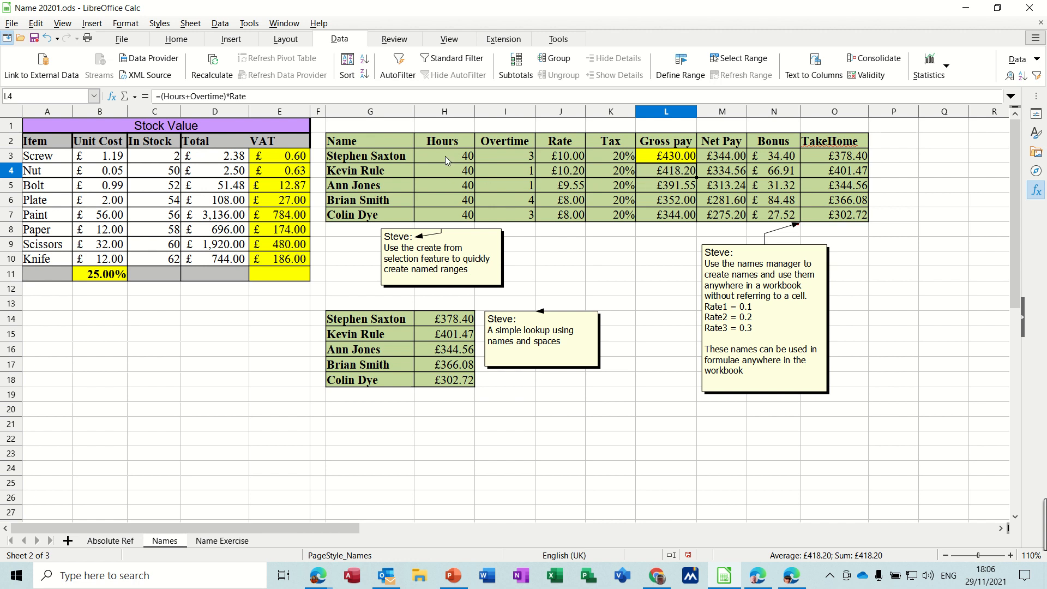
mouse_move(281, 95)
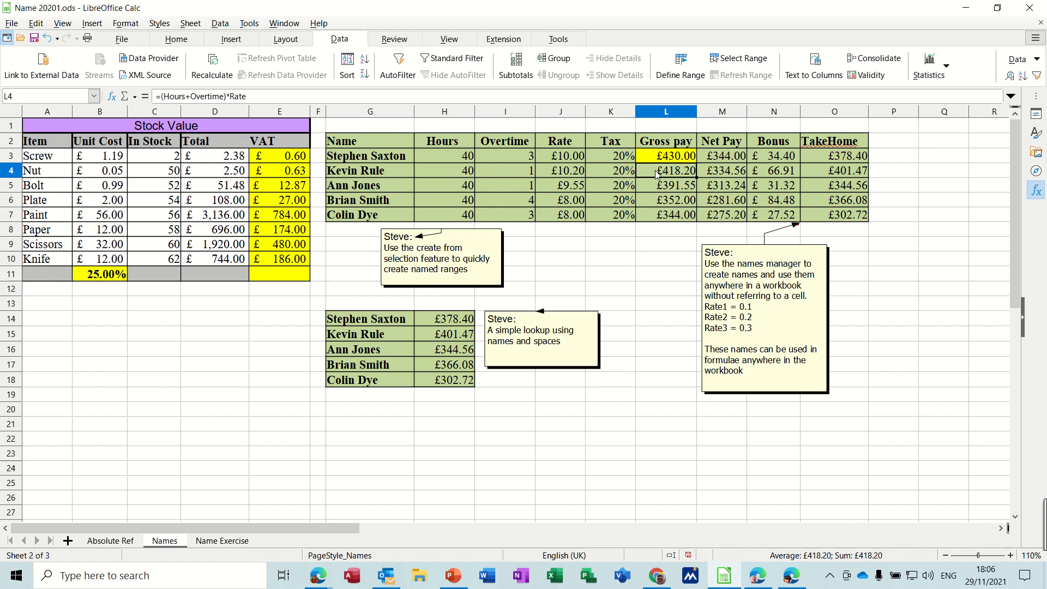
click(665, 156)
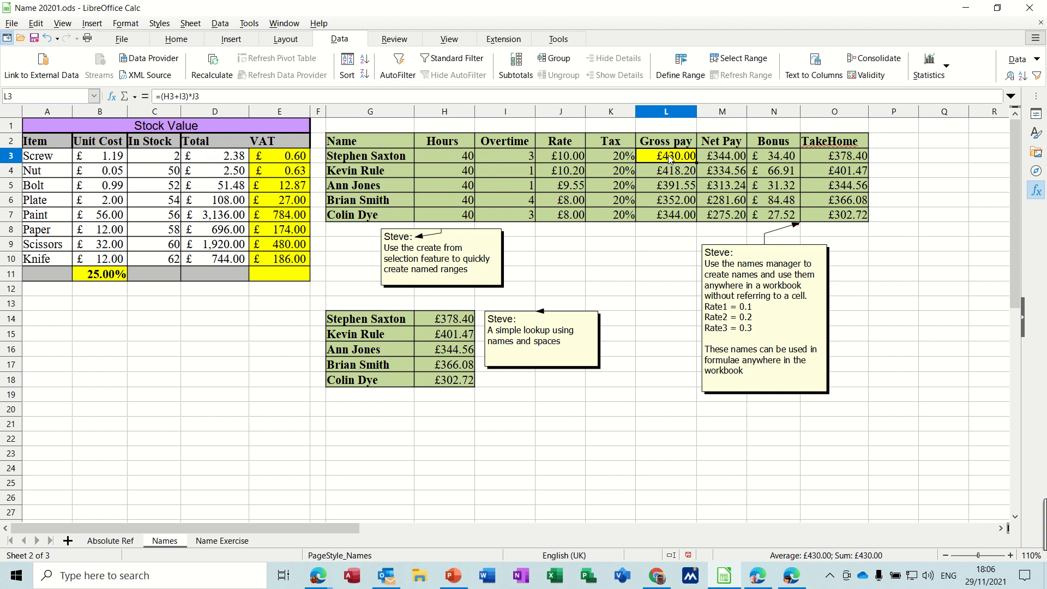
mouse_move(500, 153)
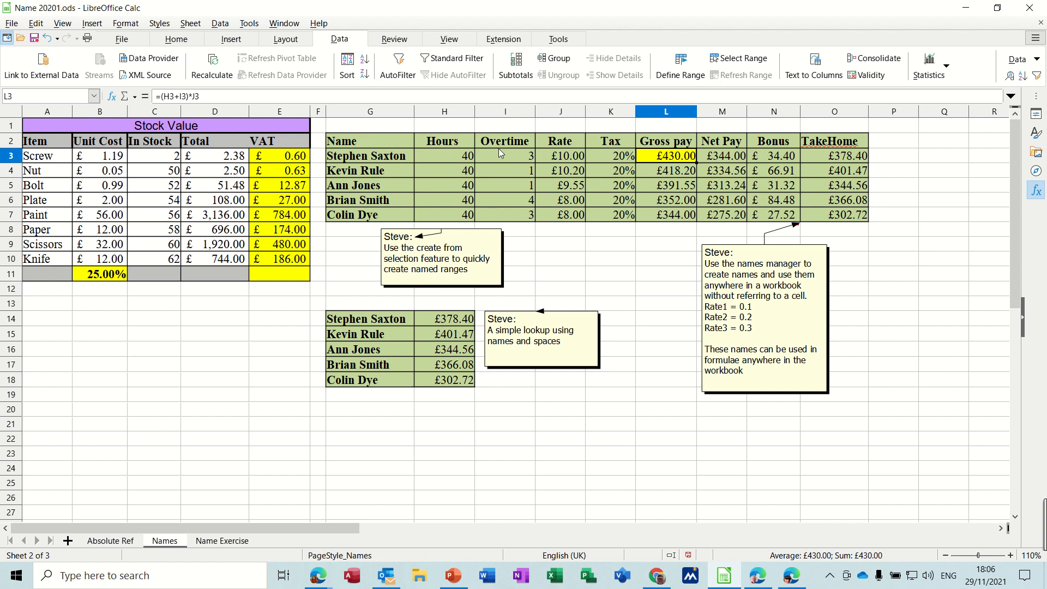
mouse_move(666, 177)
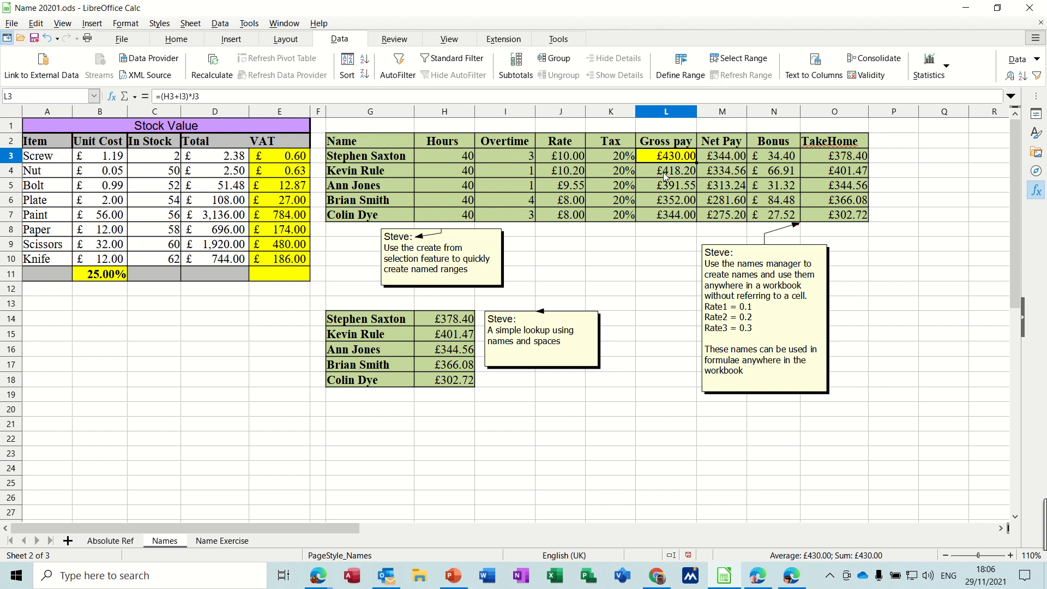
click(666, 170)
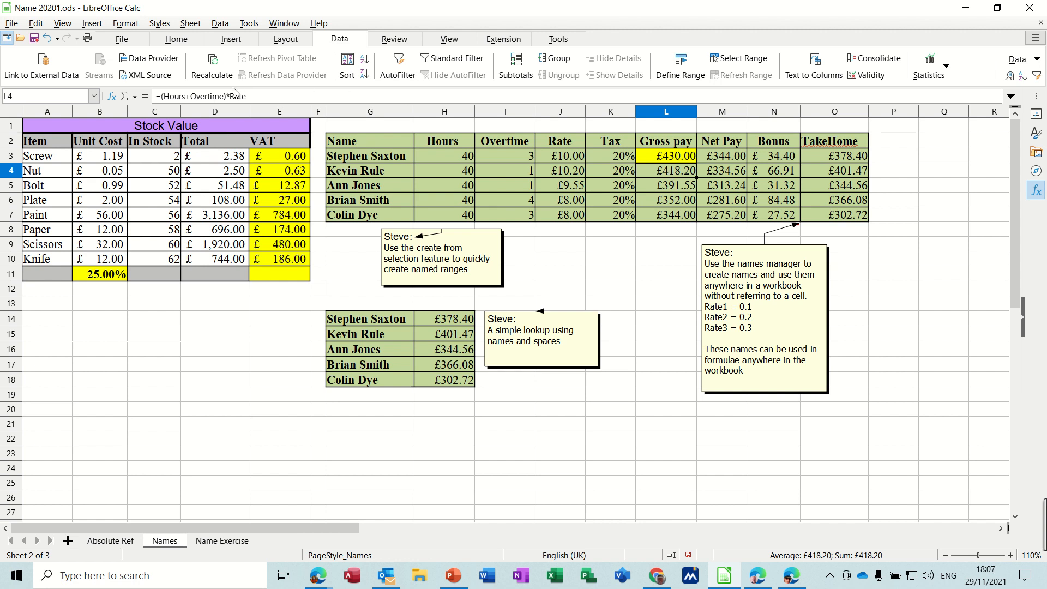
mouse_move(496, 166)
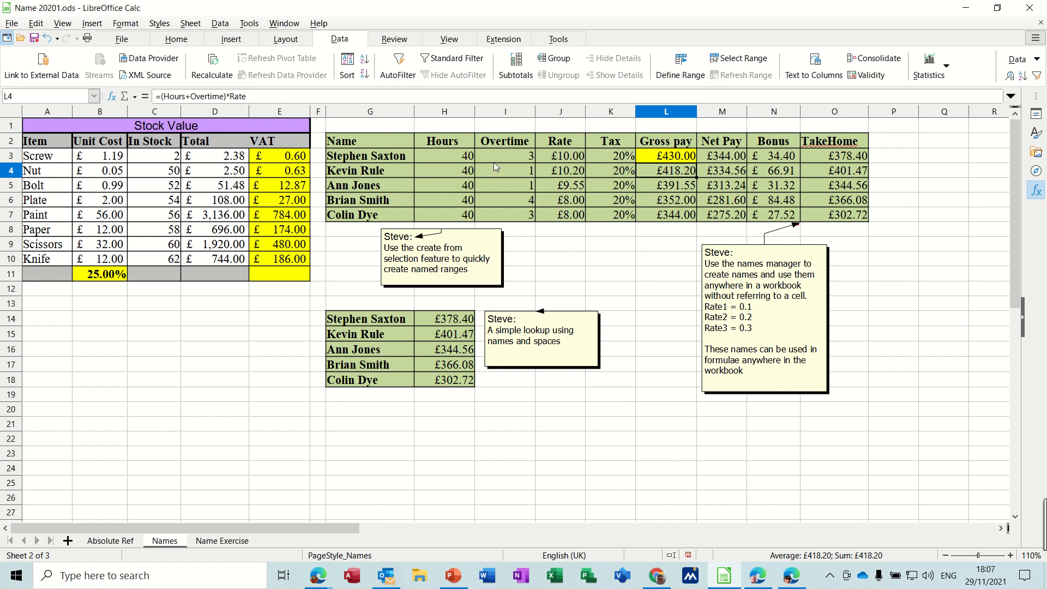
Step: On Name Exercise, add a database range named Duration for B3:B14
click(222, 540)
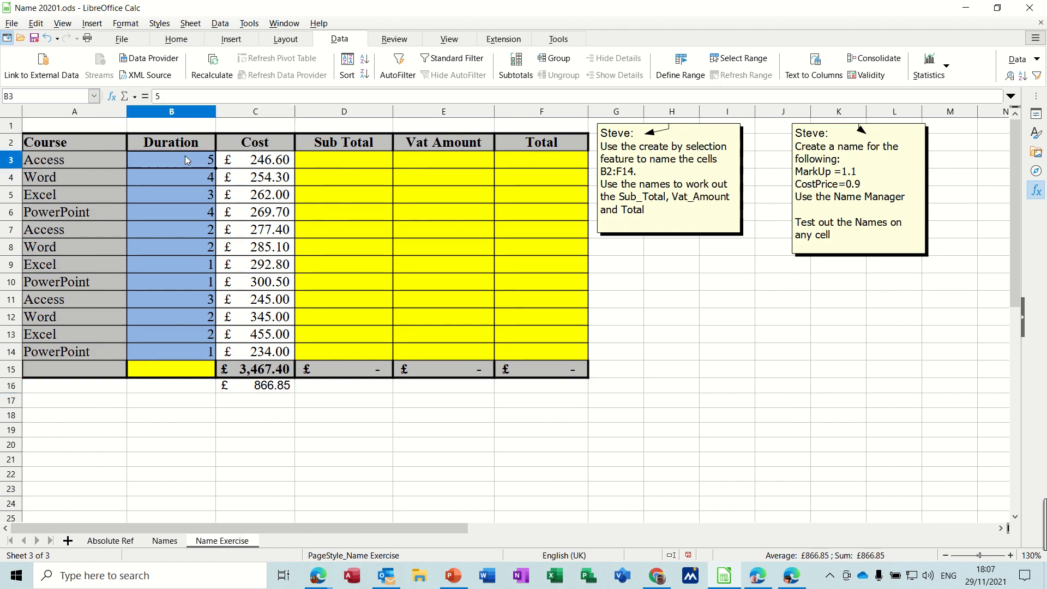
drag(187, 159, 182, 351)
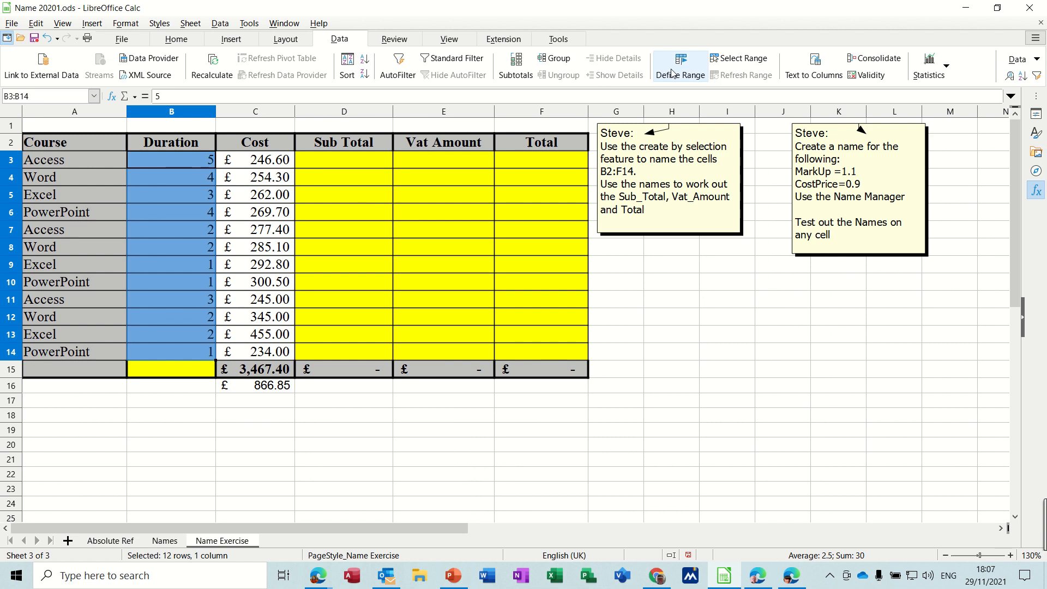
click(679, 66)
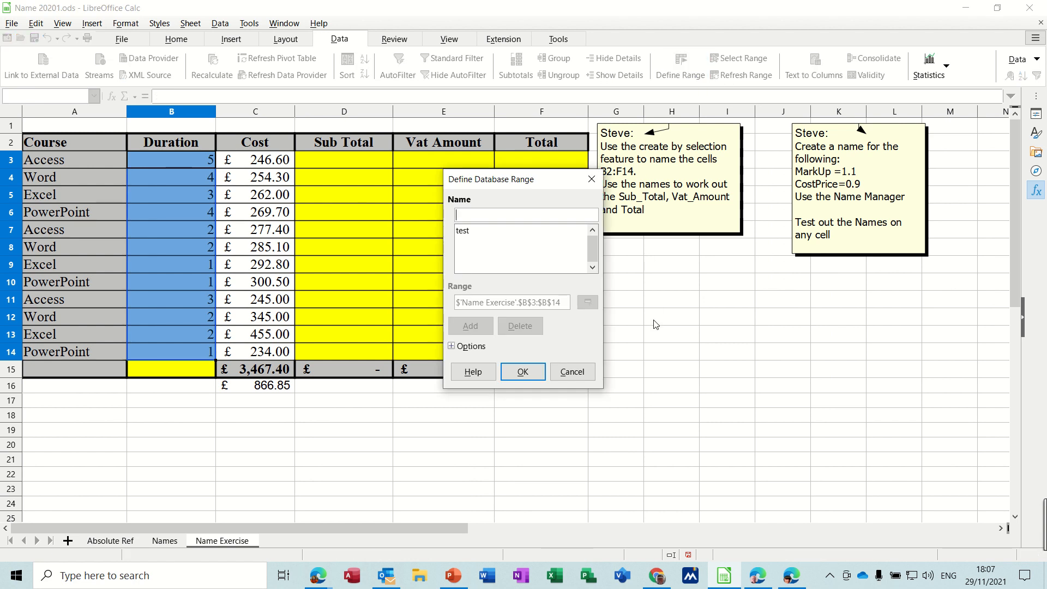
text(Duration)
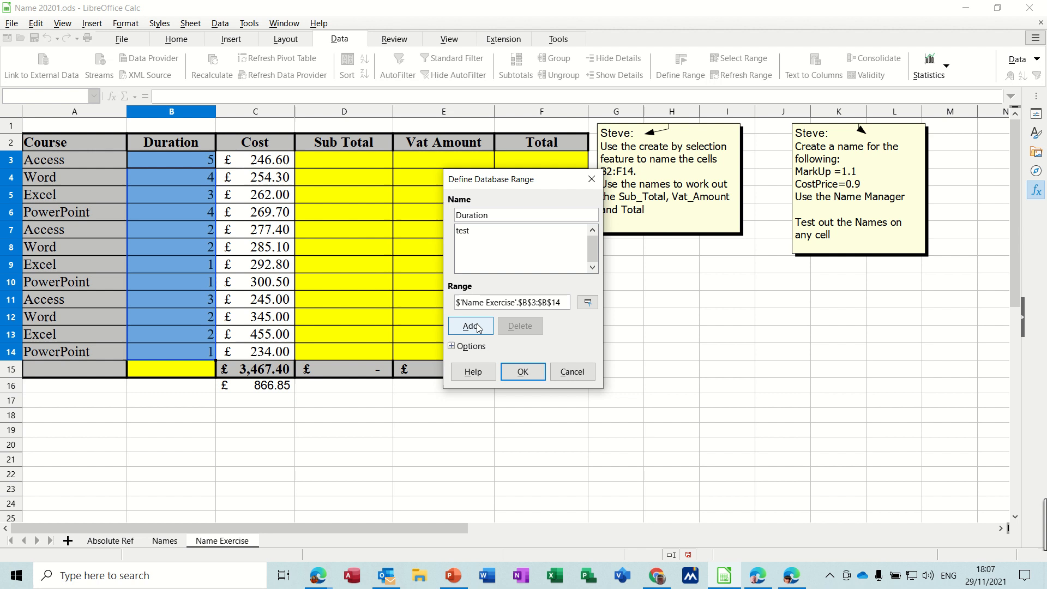
click(470, 326)
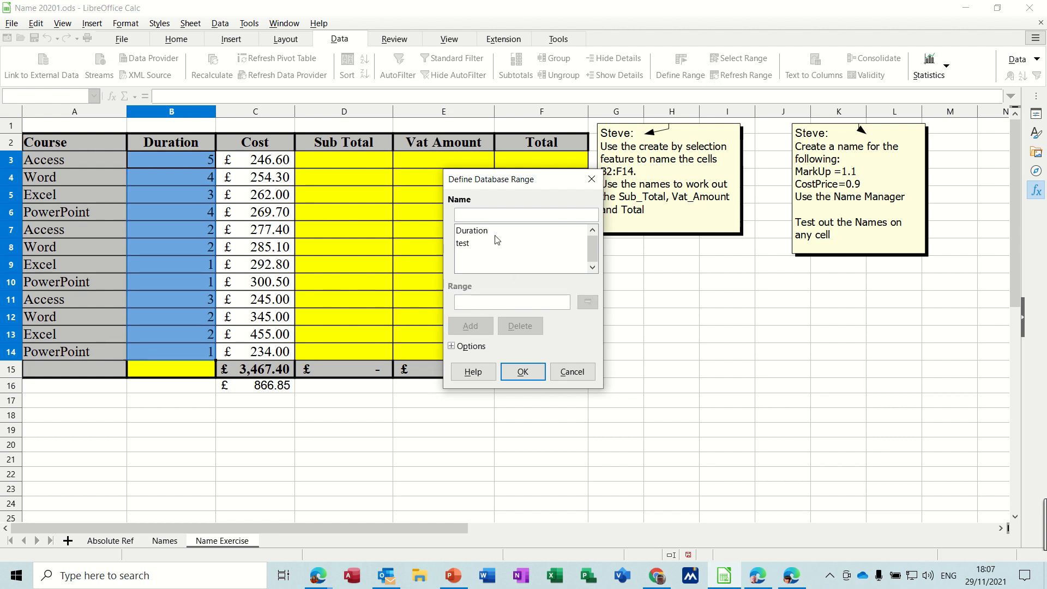
Step: Name a new range Cost and set it to cells C3:C14
click(525, 214)
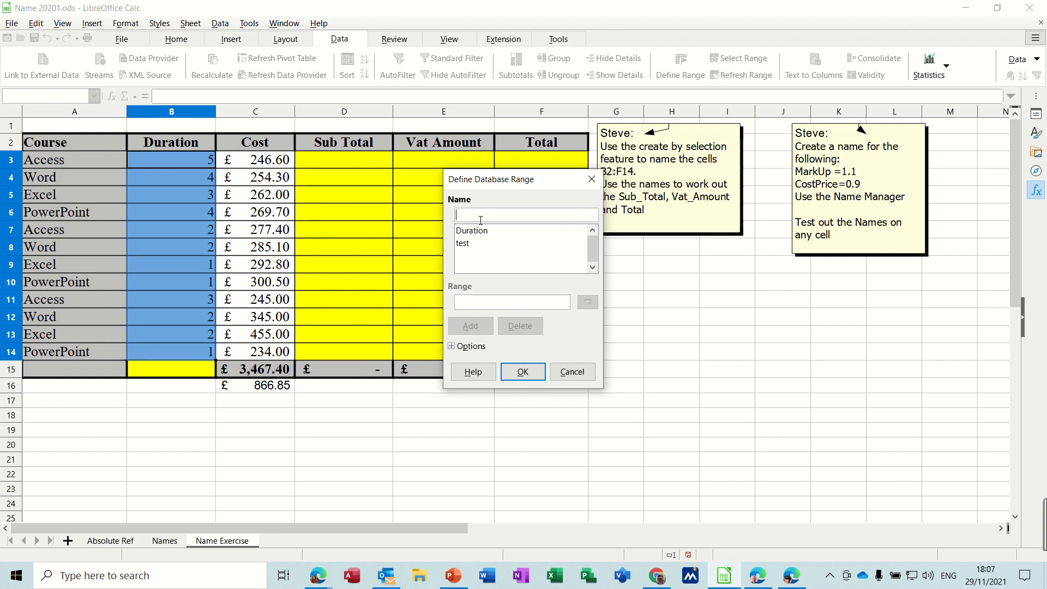
text(Cost)
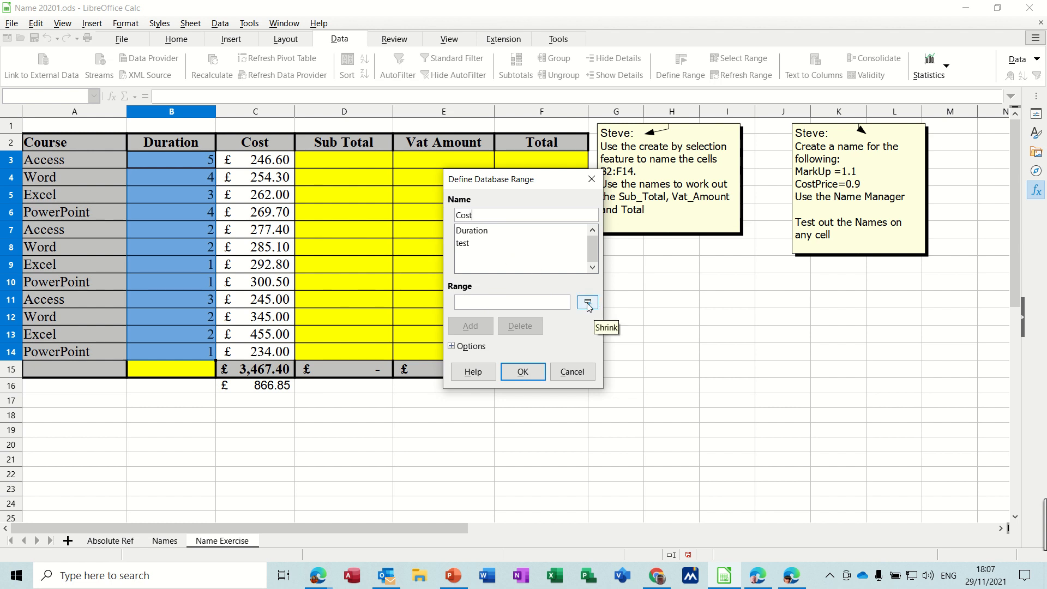
click(587, 302)
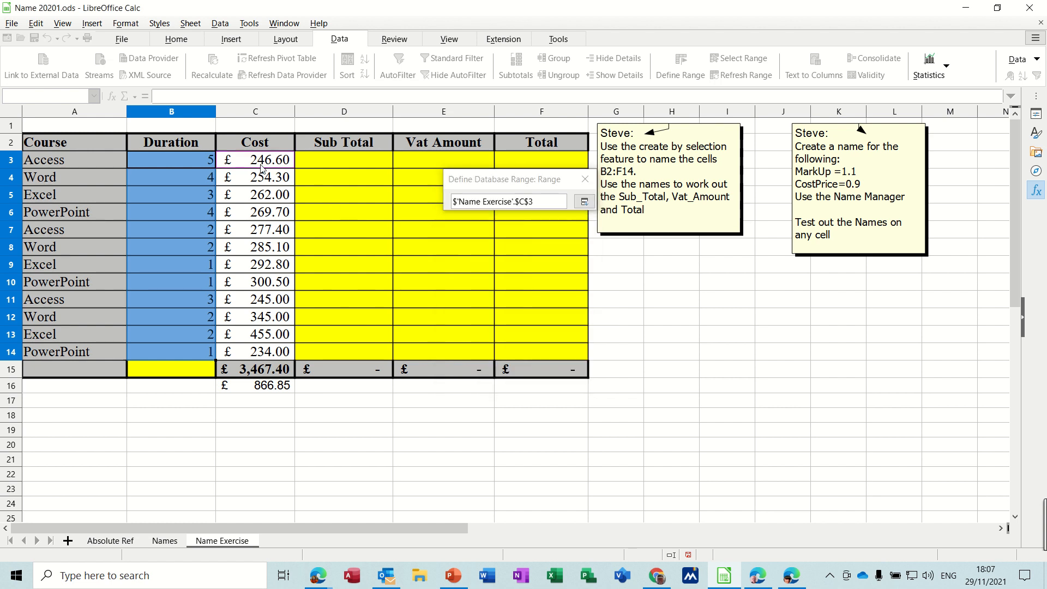
drag(255, 160, 255, 351)
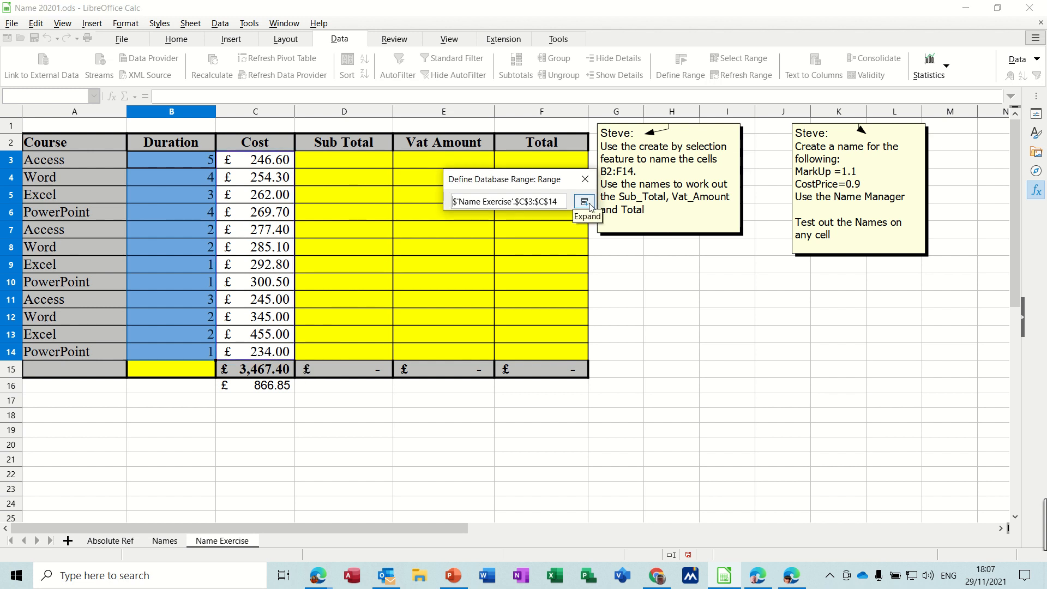
click(584, 202)
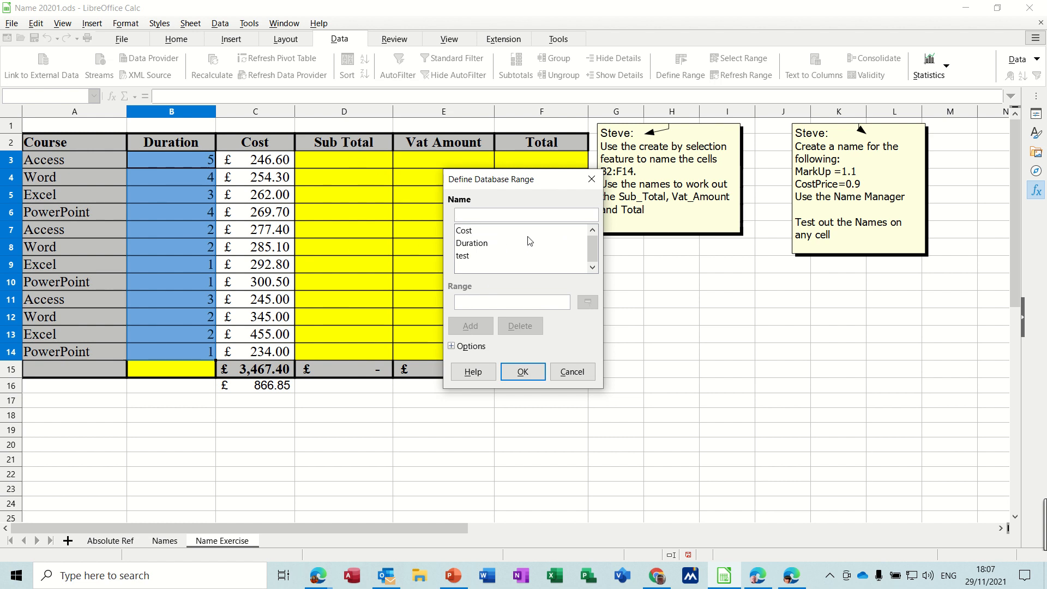
Step: Add a Sub_Total database range covering D3:D14 to the range list
text(sub_Tot)
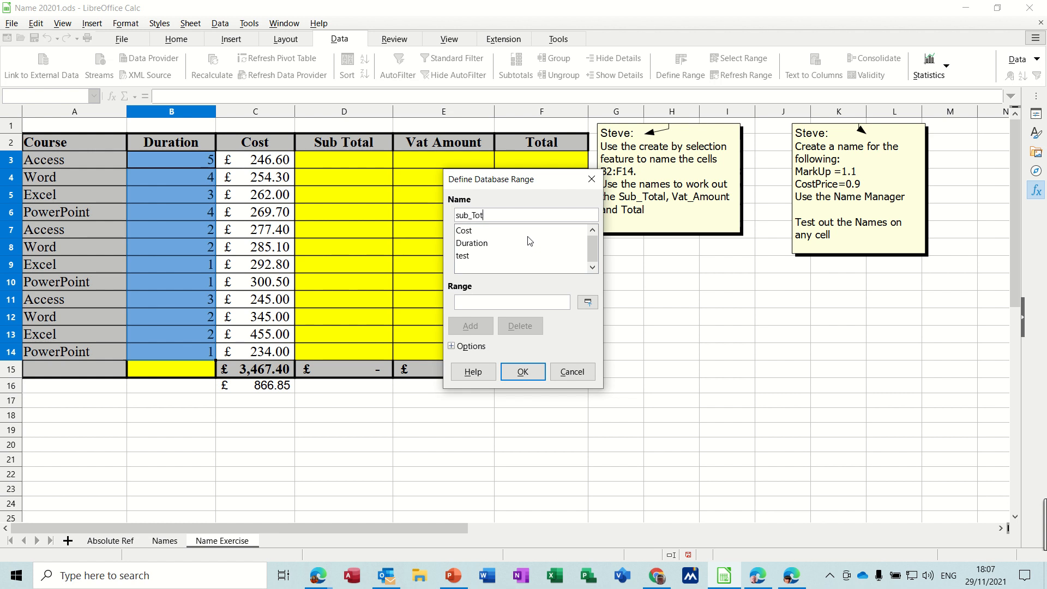
text(al)
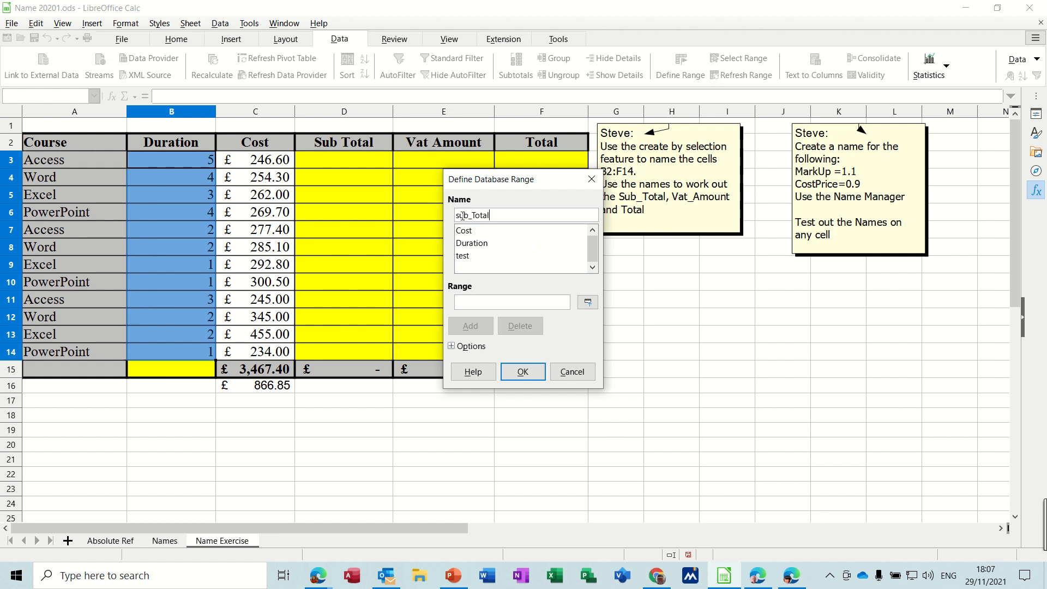
text(Sub_Total)
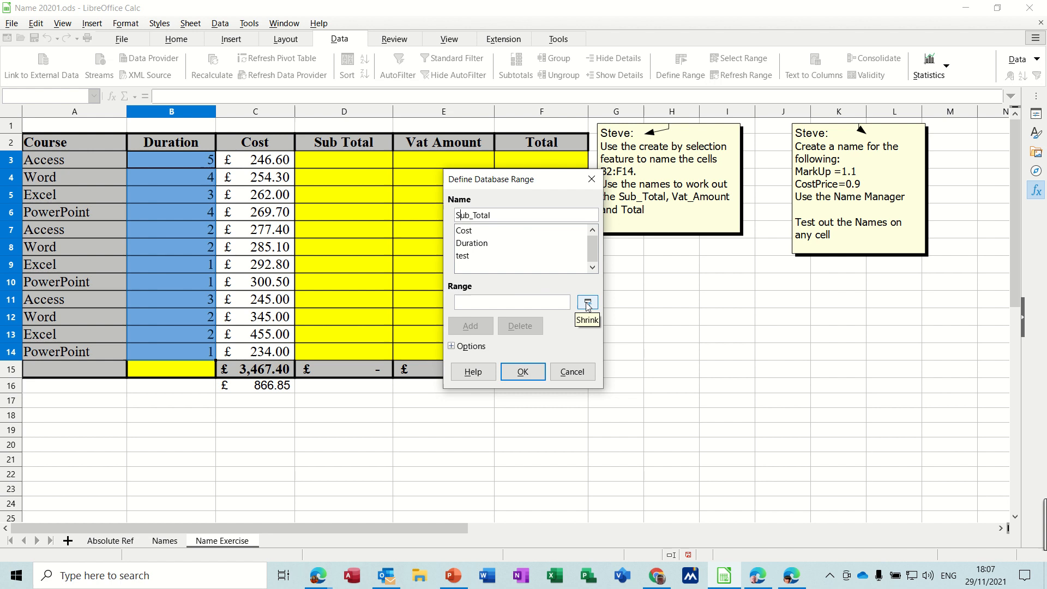
click(586, 301)
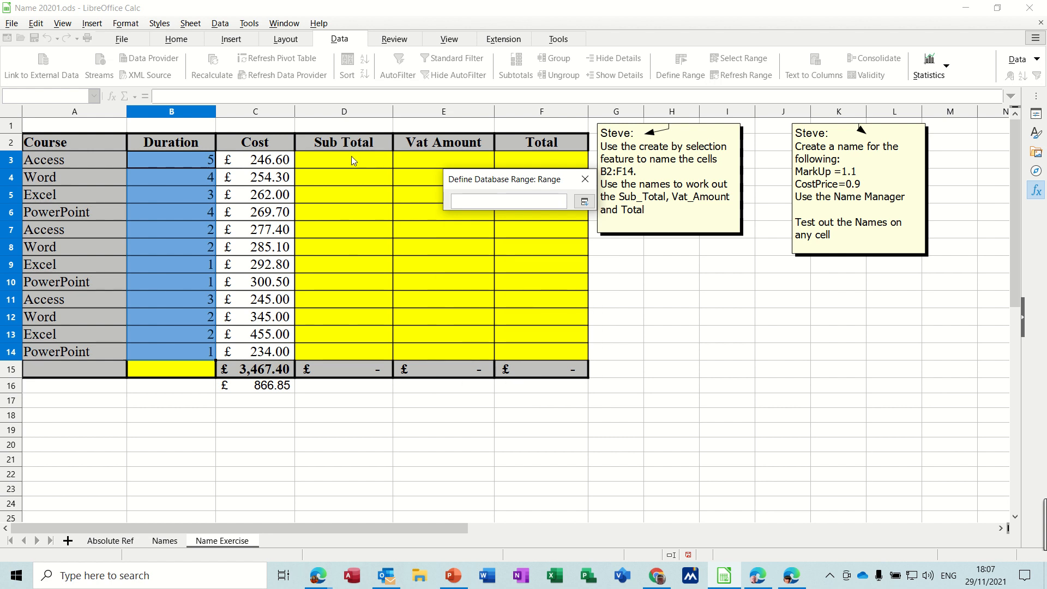
drag(344, 160, 344, 352)
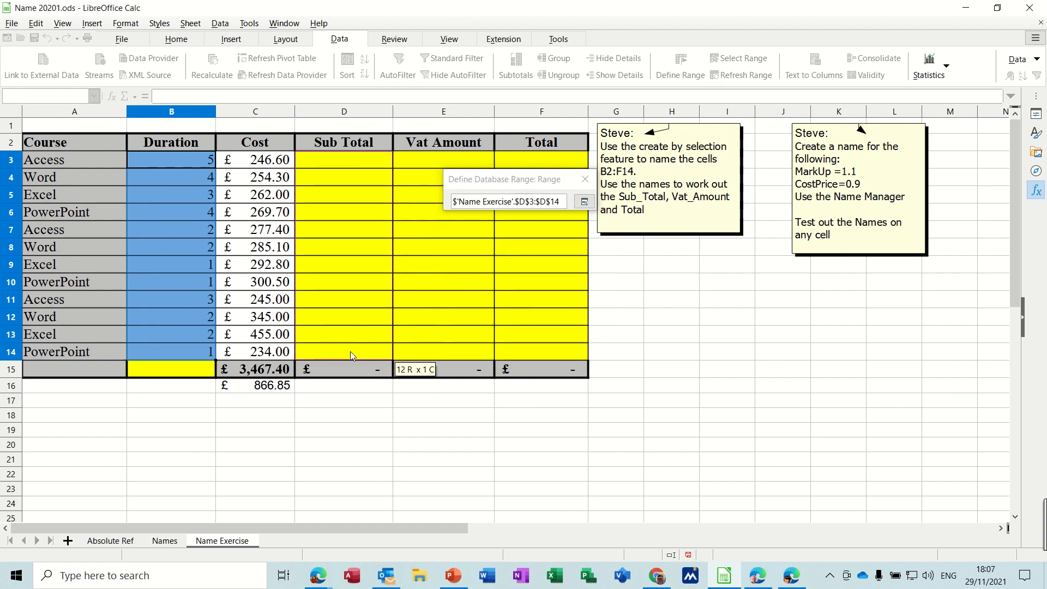
click(584, 201)
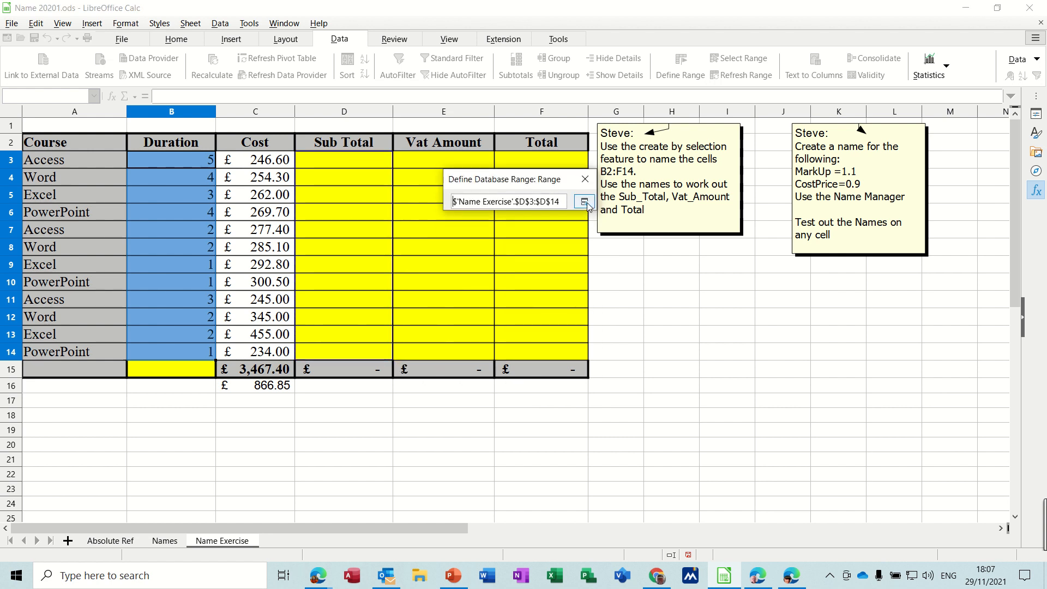
click(583, 202)
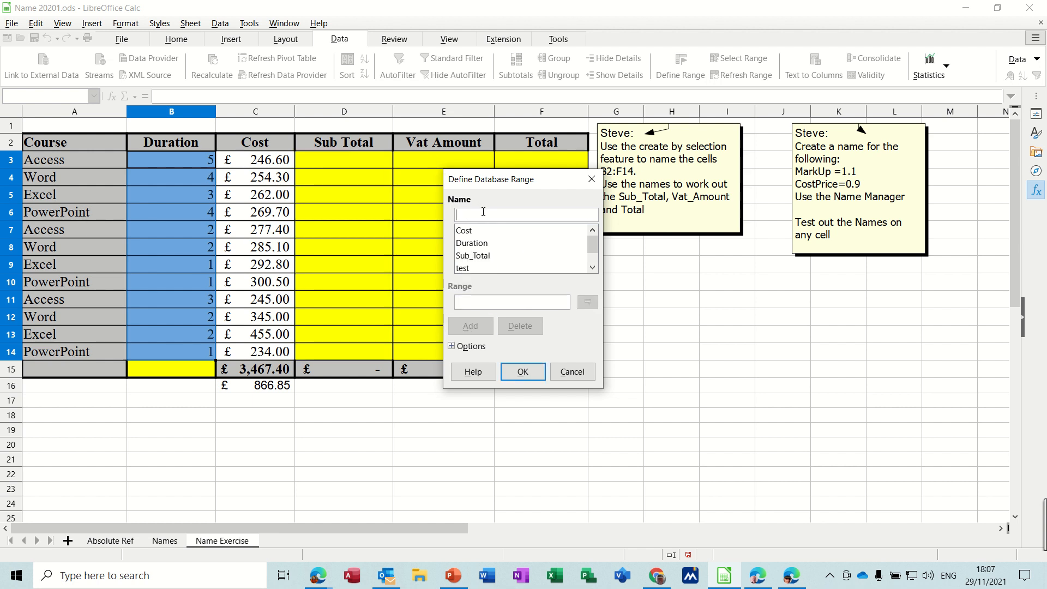
text(Vat)
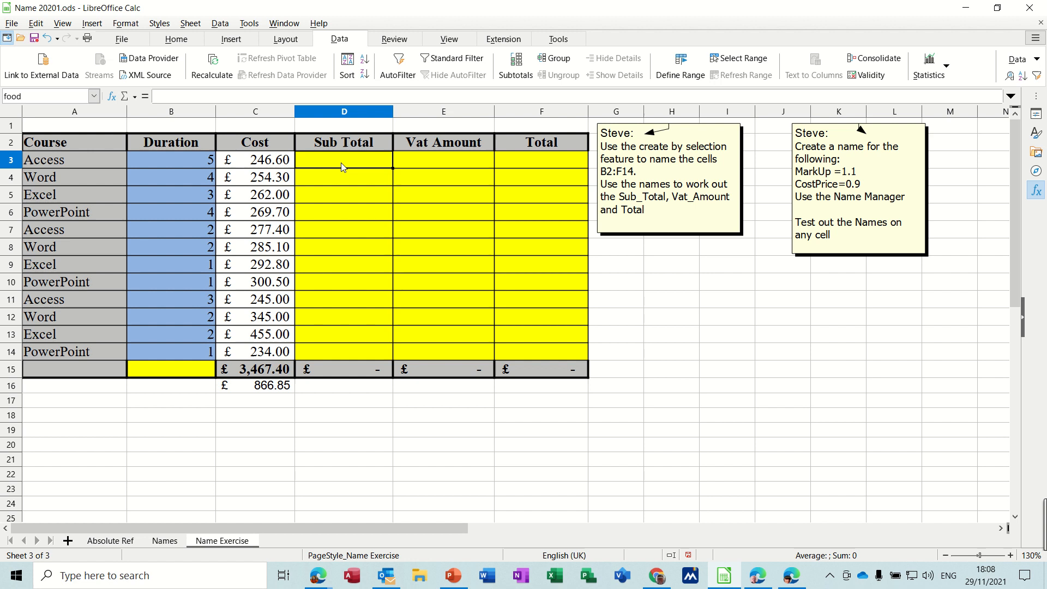
Step: Enter =Duration*Cost in the Sub Total cells and check the formula in D4
text(=)
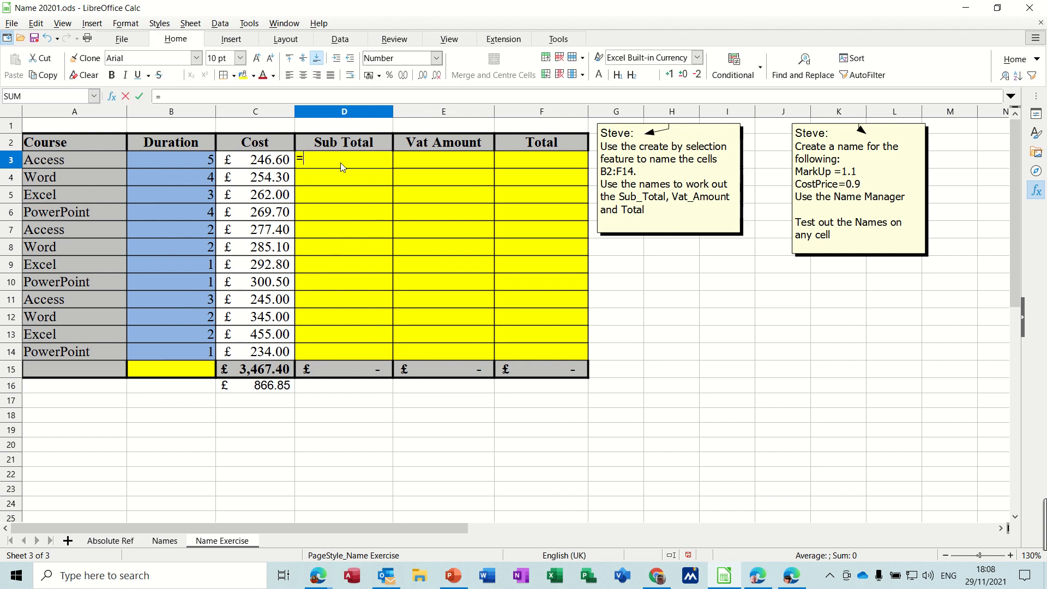
text(duration)
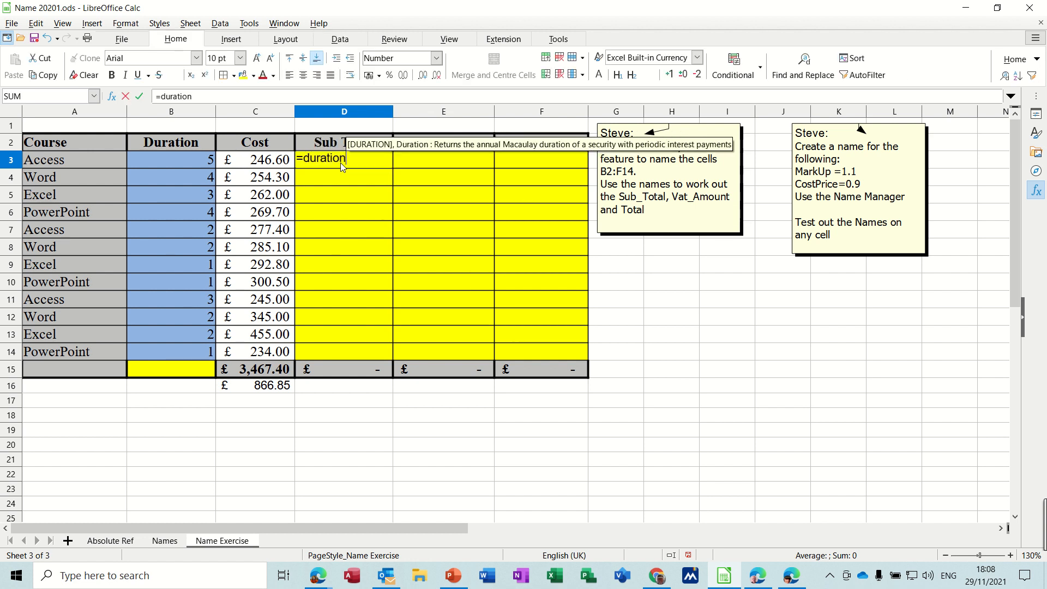
text(*)
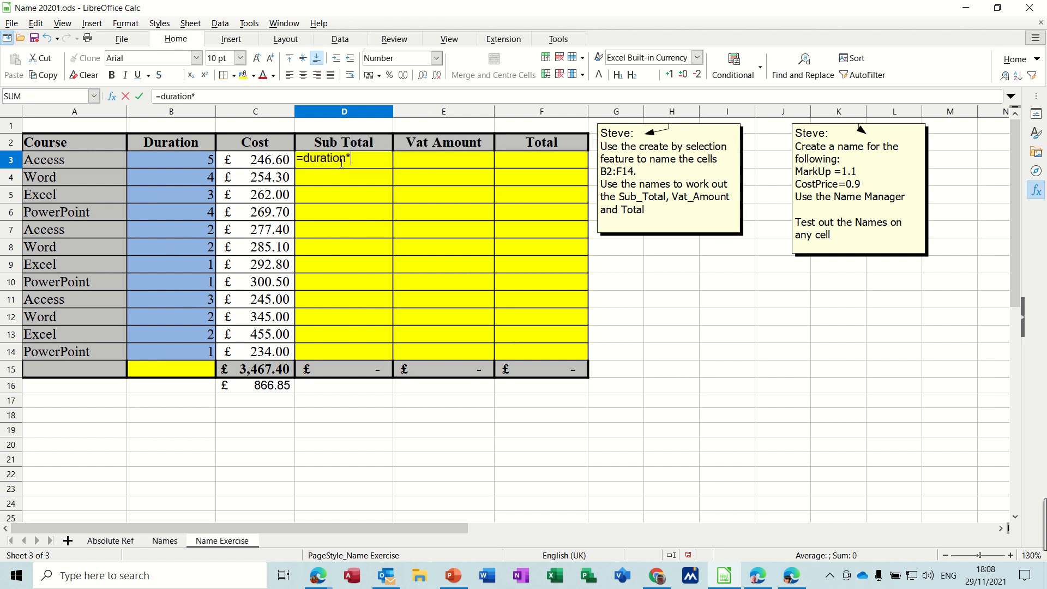
text(cost)
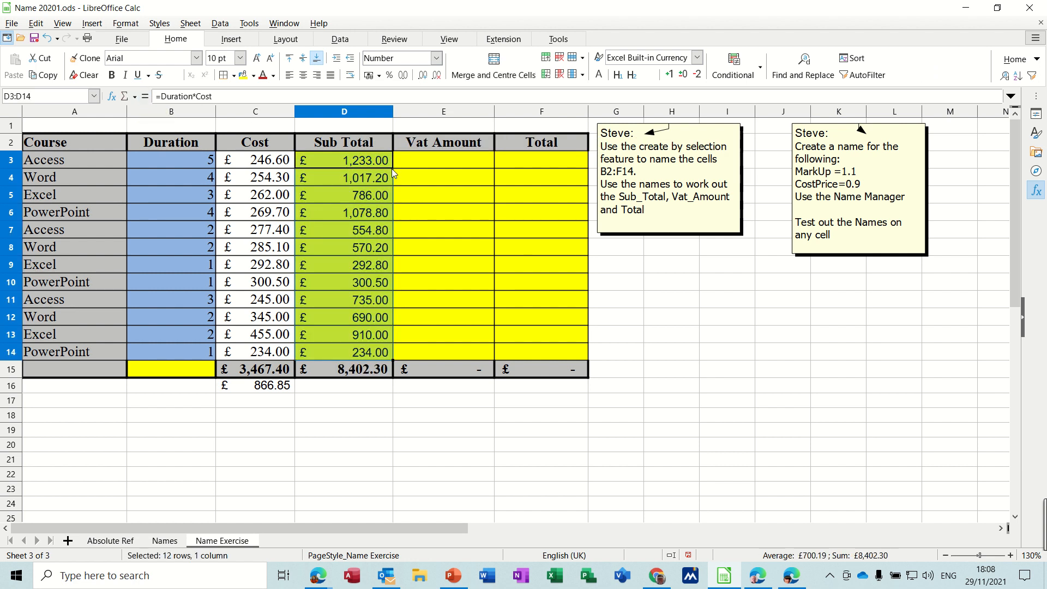
click(344, 177)
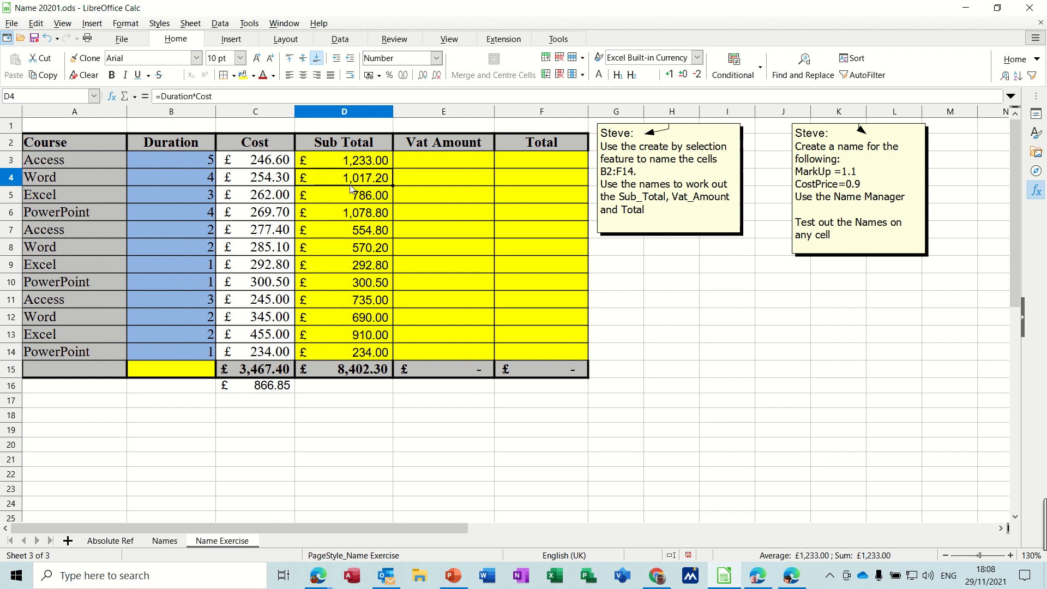
click(442, 160)
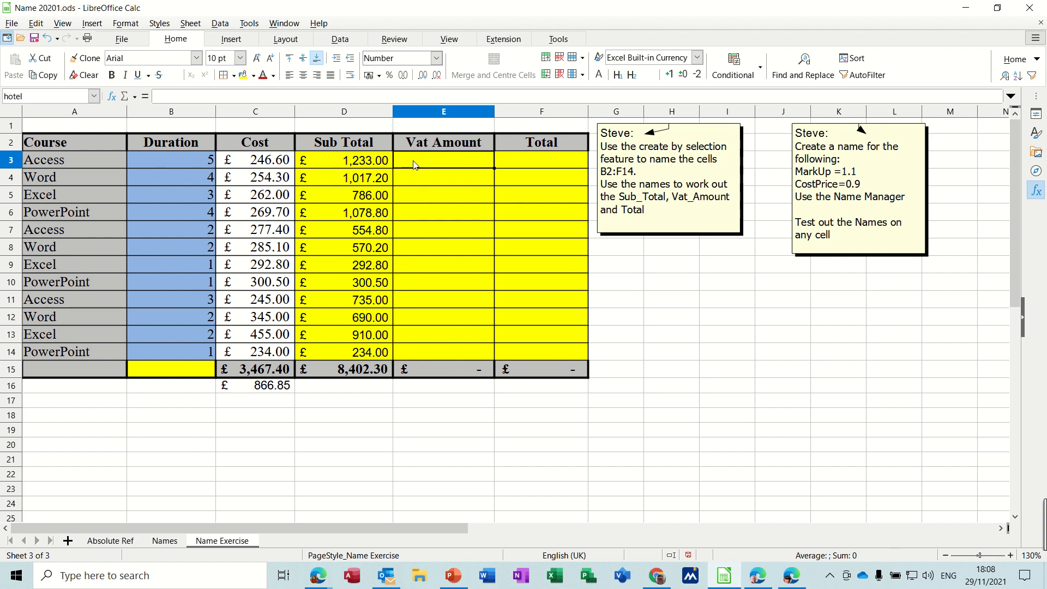
mouse_move(386, 236)
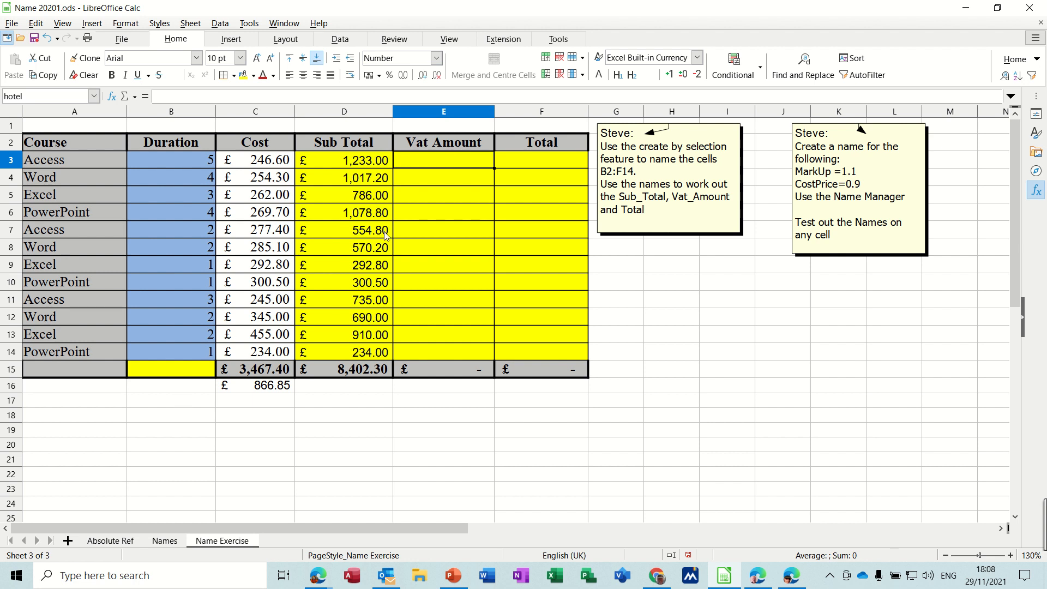
mouse_move(444, 167)
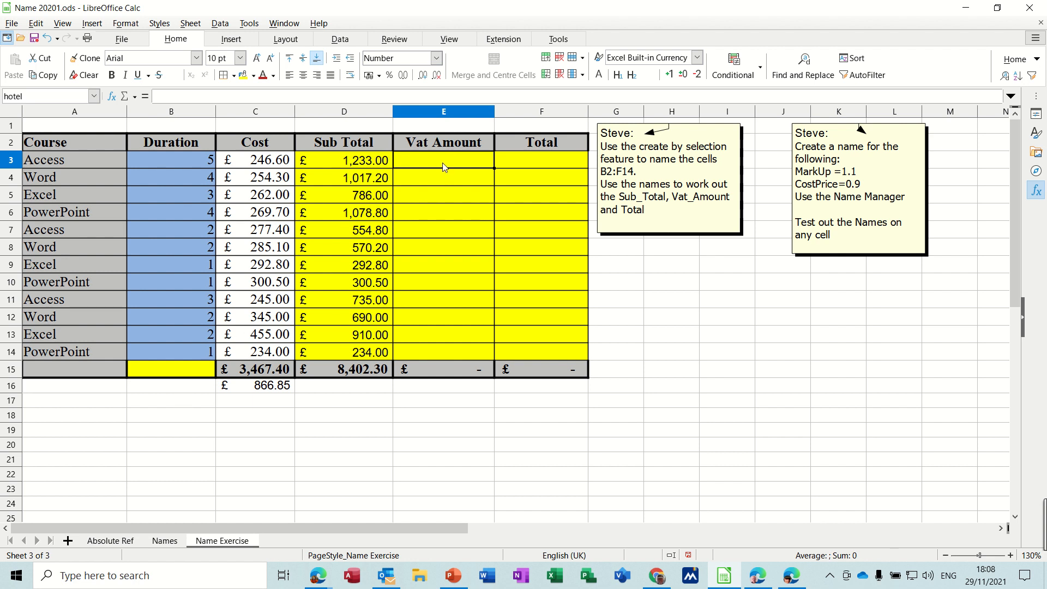
Step: Type =sub_total*vat into Vat Amount cell E3 using autocomplete
text(=sub)
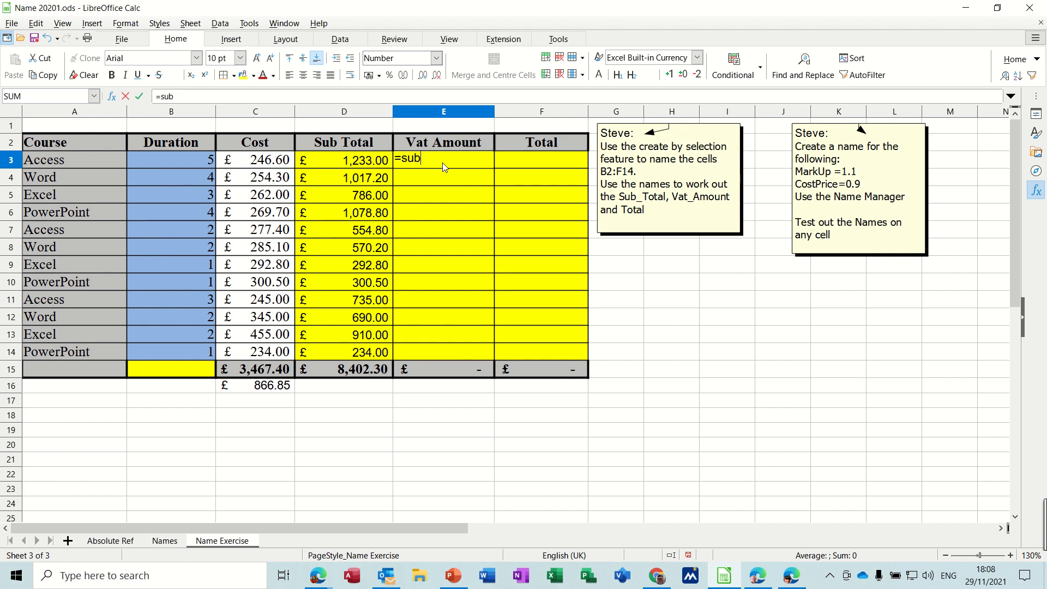
text(_total)
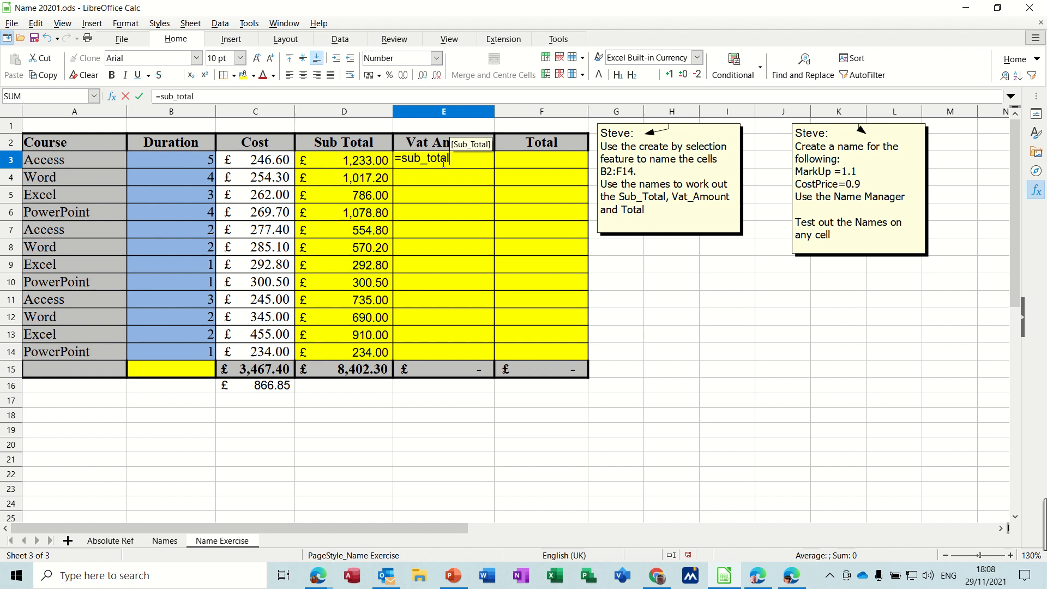
text(*vat)
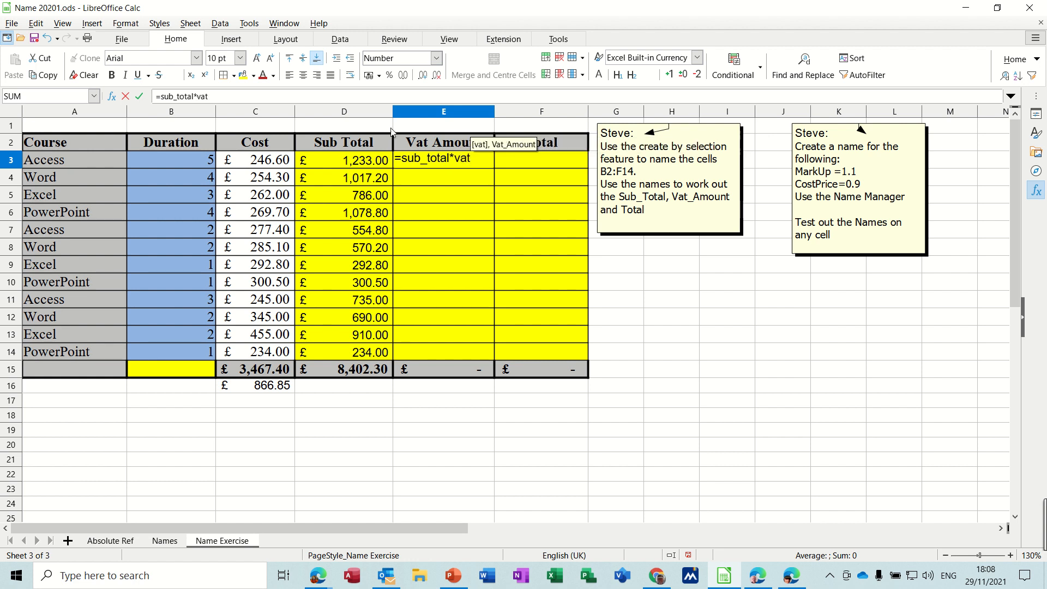
mouse_move(138, 96)
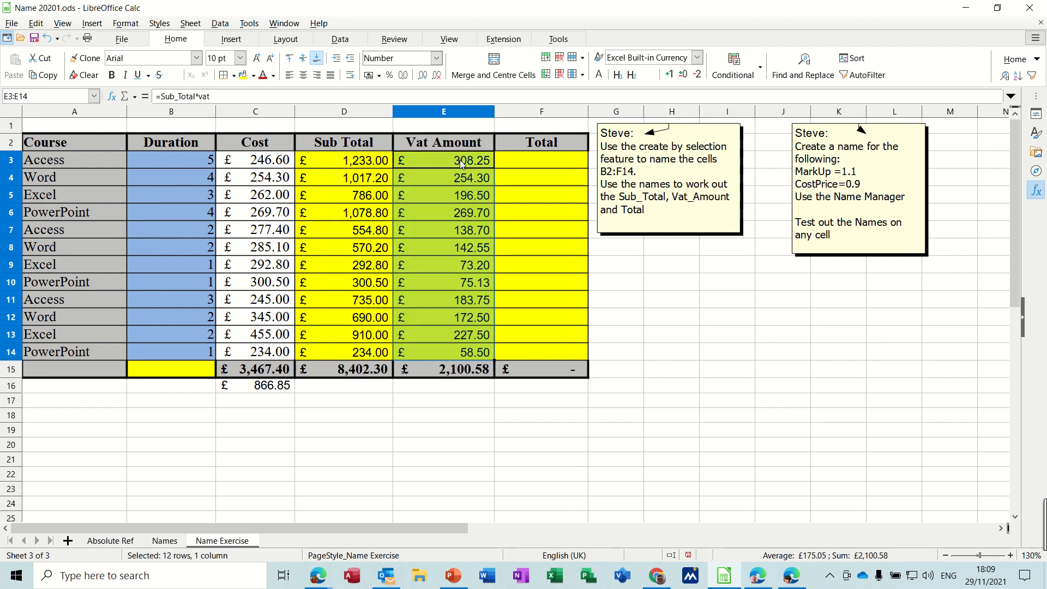
mouse_move(165, 541)
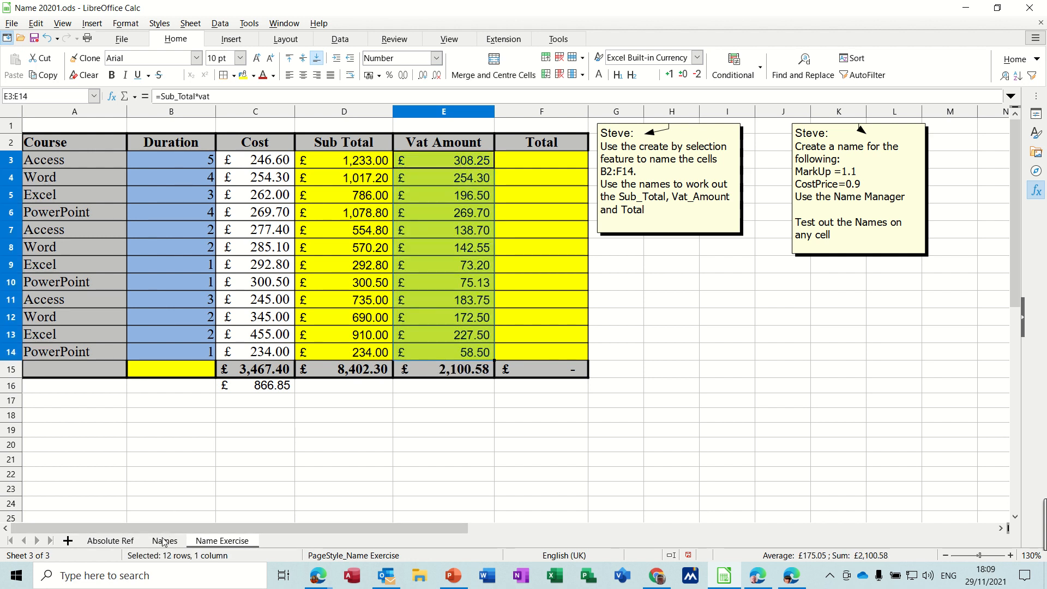
Step: Change the vat rate on the Names sheet to 20%, then return to the Name Exercise sheet's F3
click(163, 541)
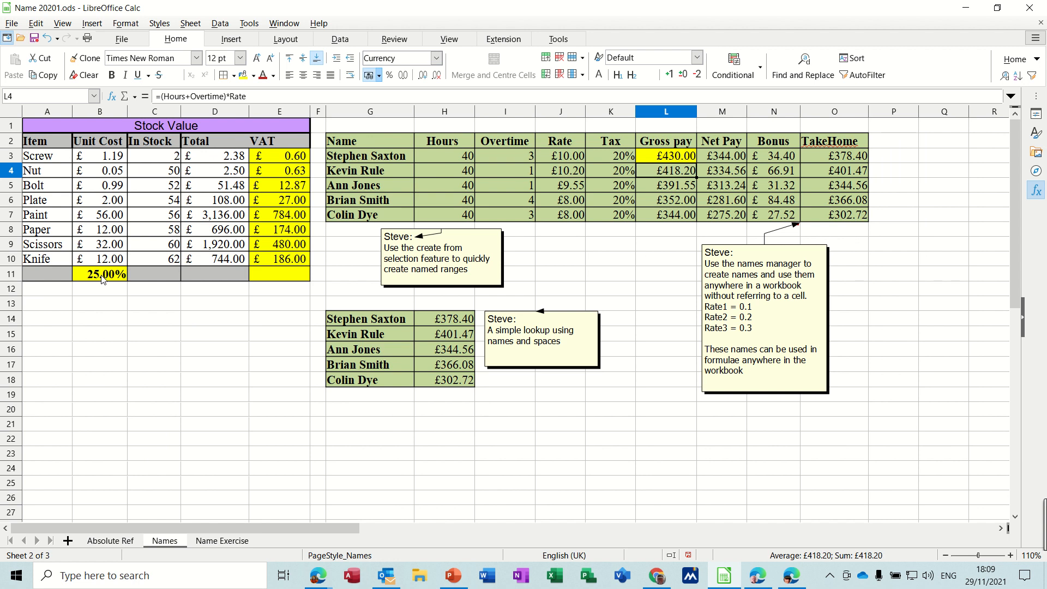
right_click(99, 274)
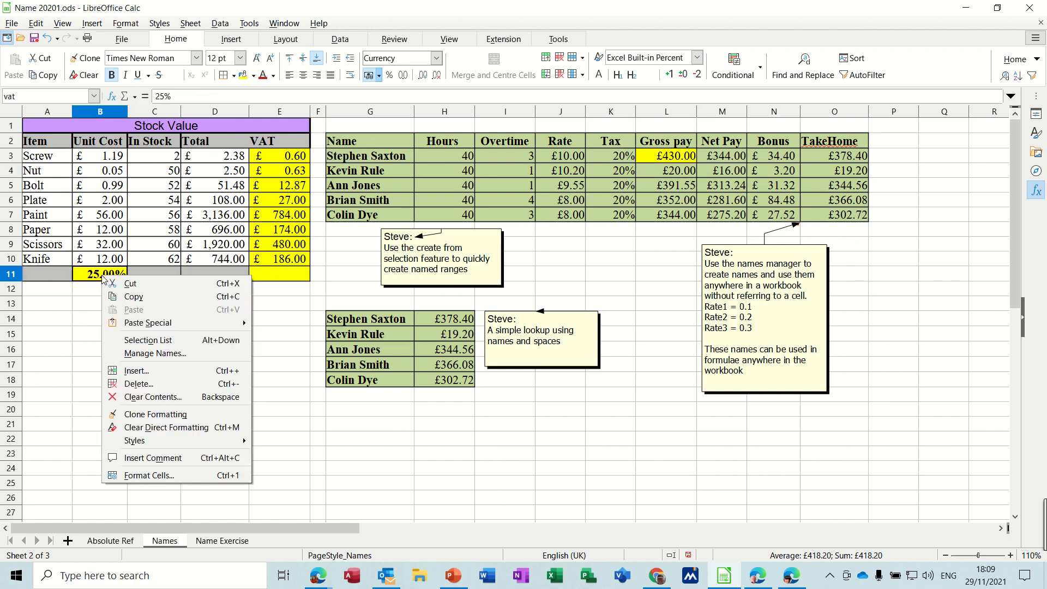
click(389, 74)
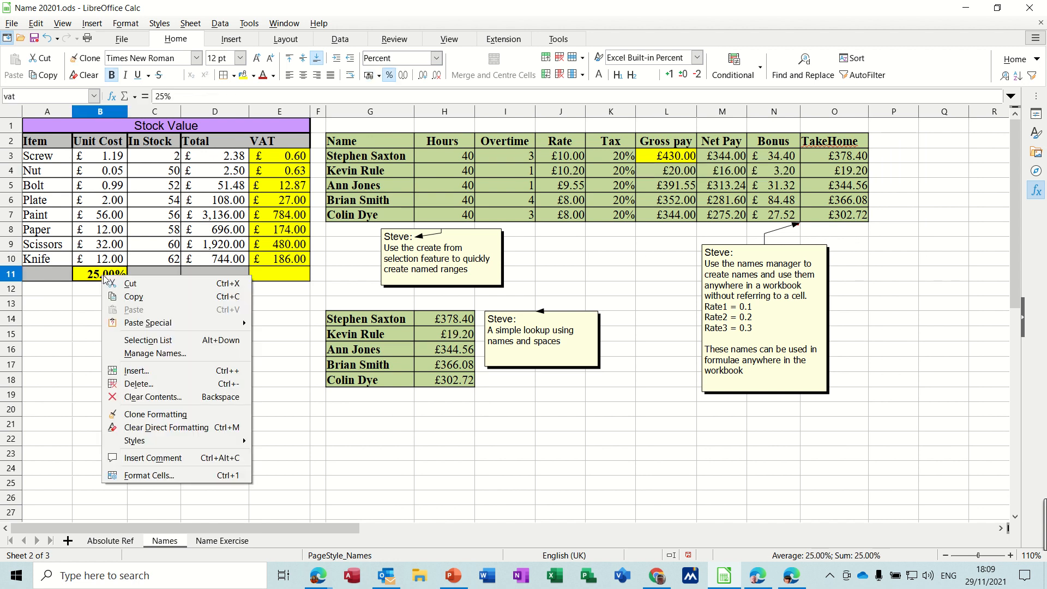
click(99, 318)
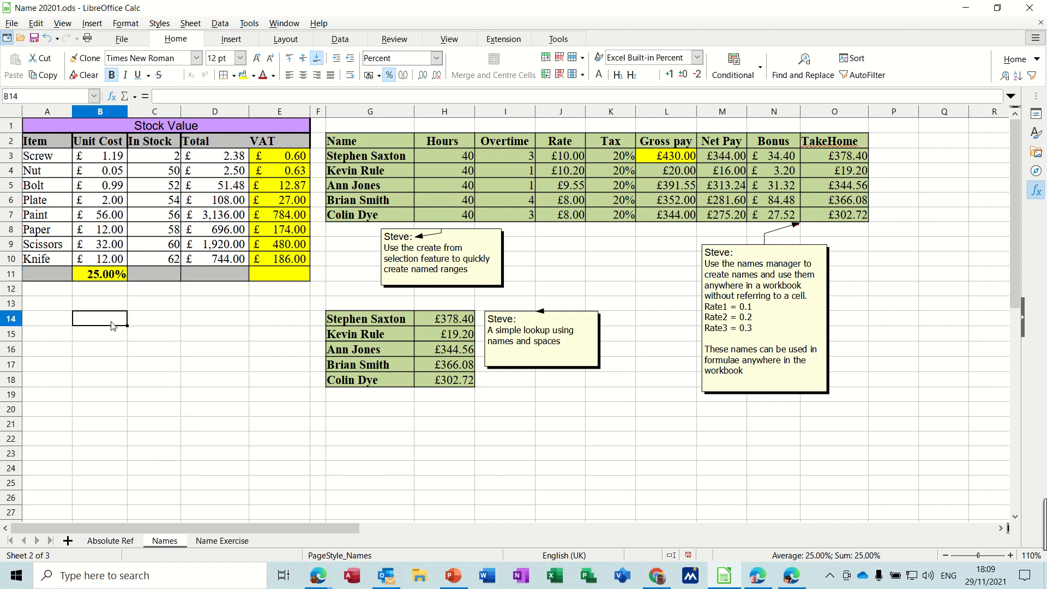
text(20%)
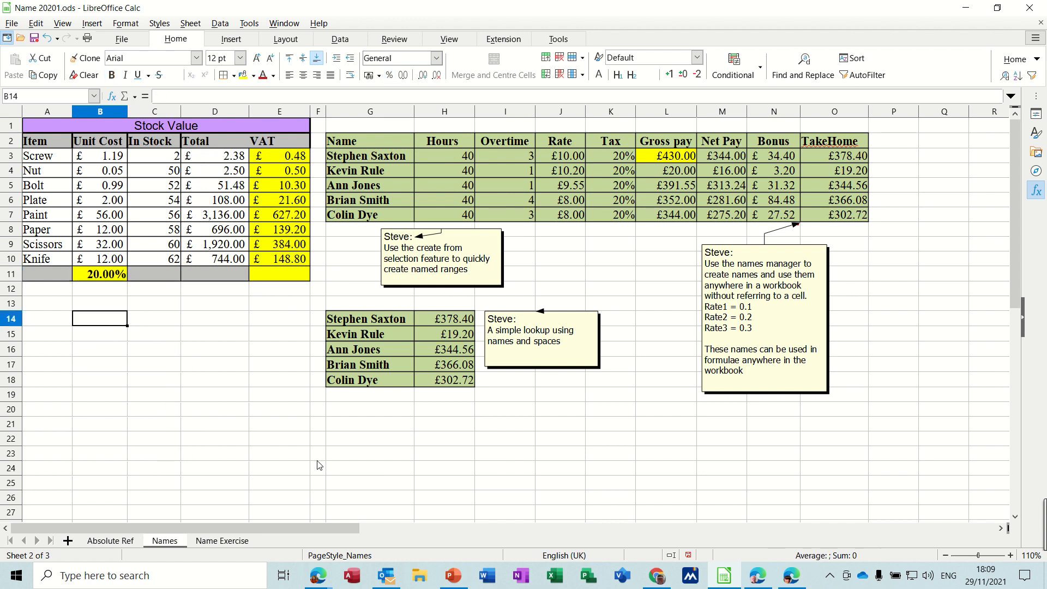
click(222, 540)
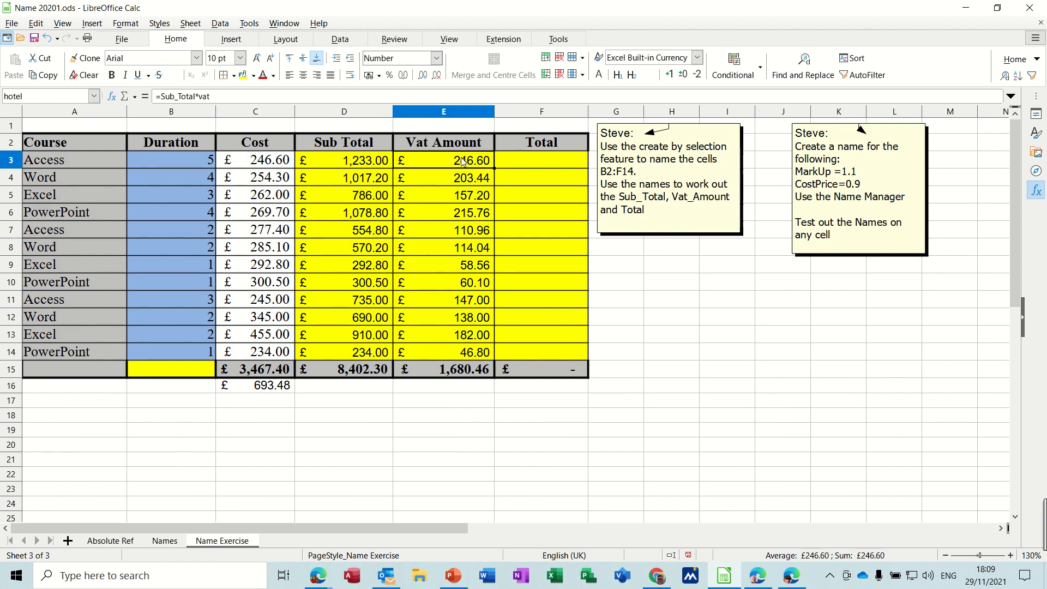
click(540, 160)
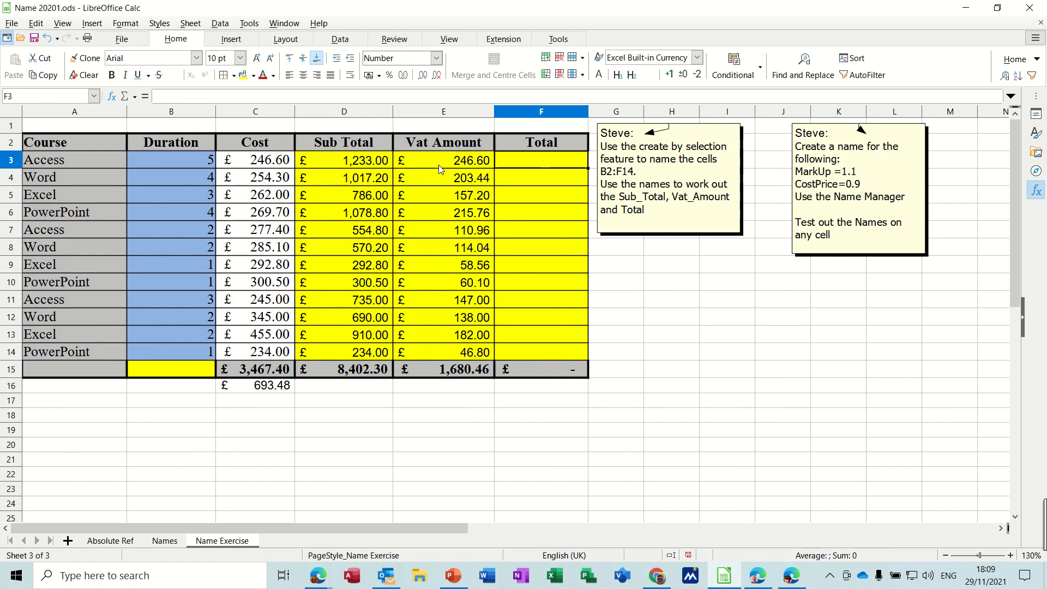
Step: Enter =Sub_Total+Vat_Amount for the Totals, then inspect the Vat Amount and Sub Total formulas
text(=)
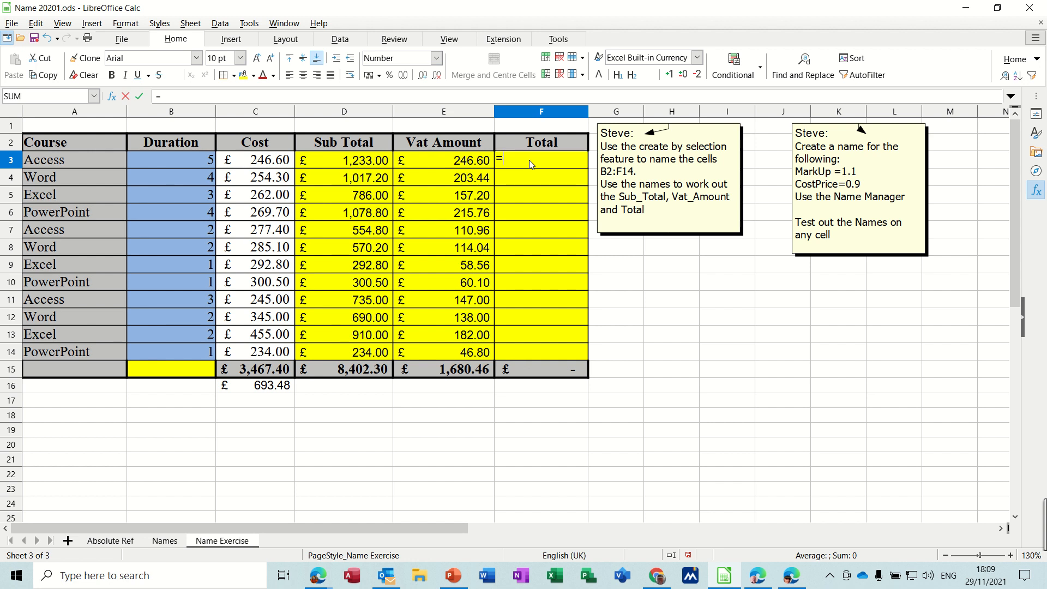
text(sub_F2)
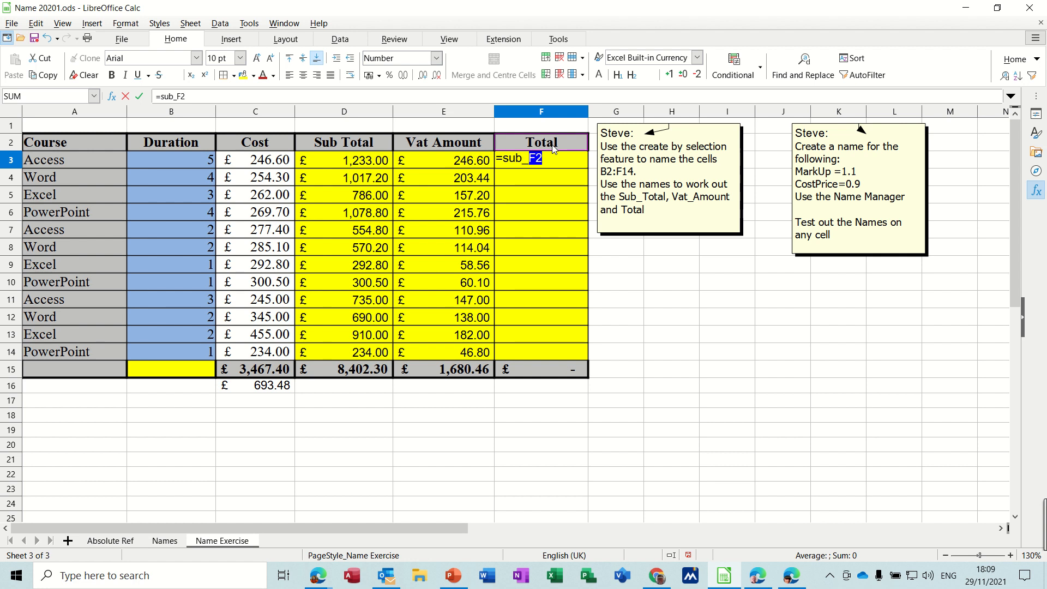
key(Backspace)
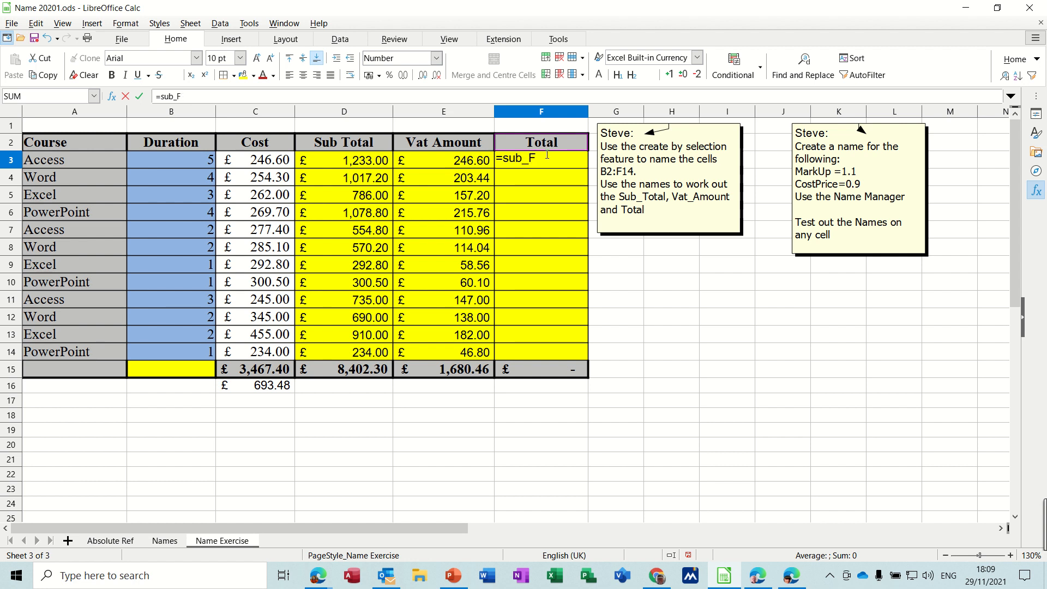
text(otal)
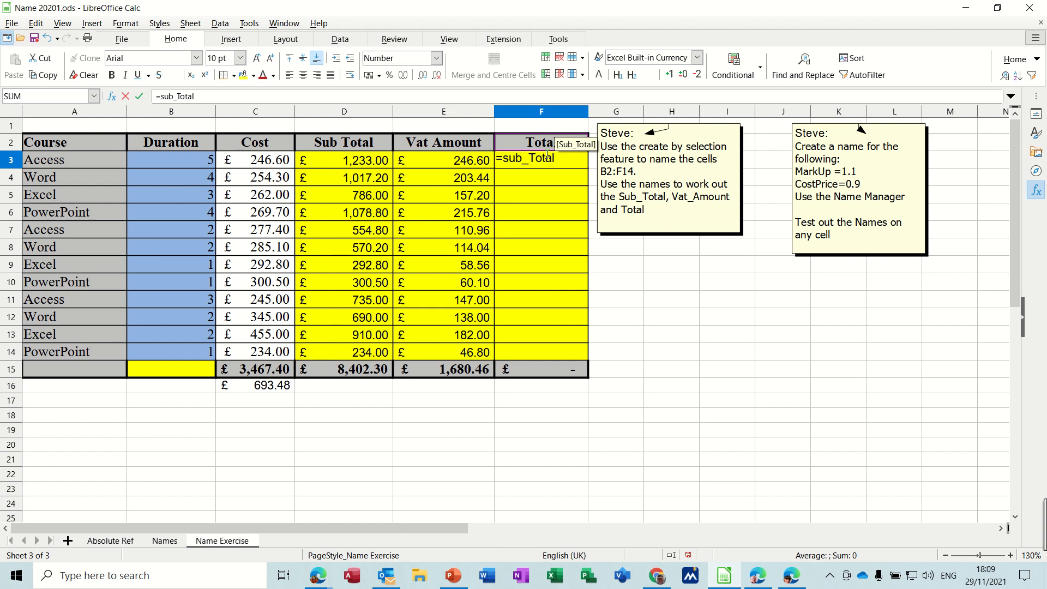
text(+)
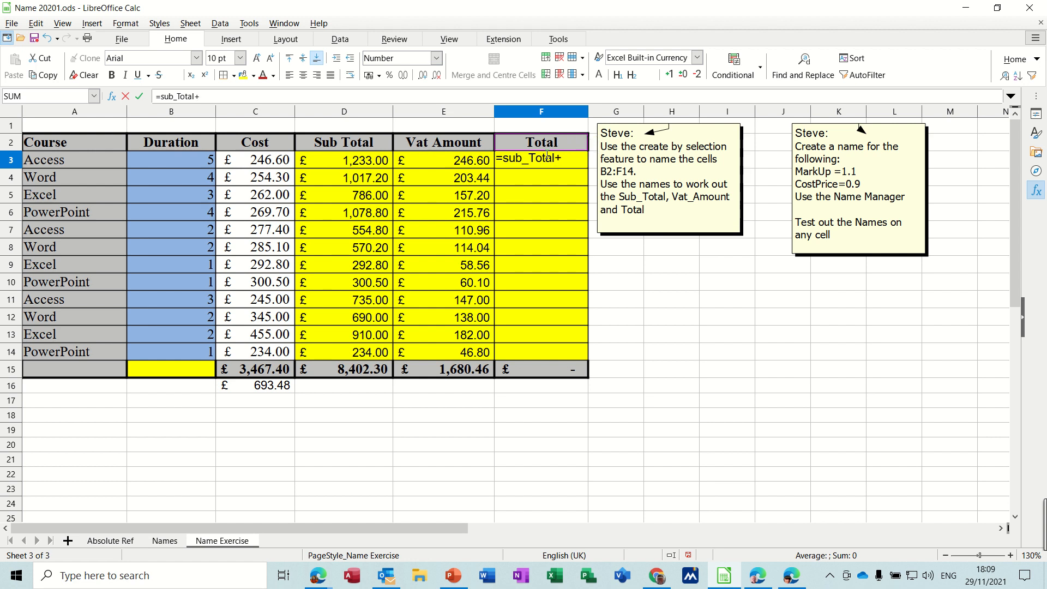
text(vat_)
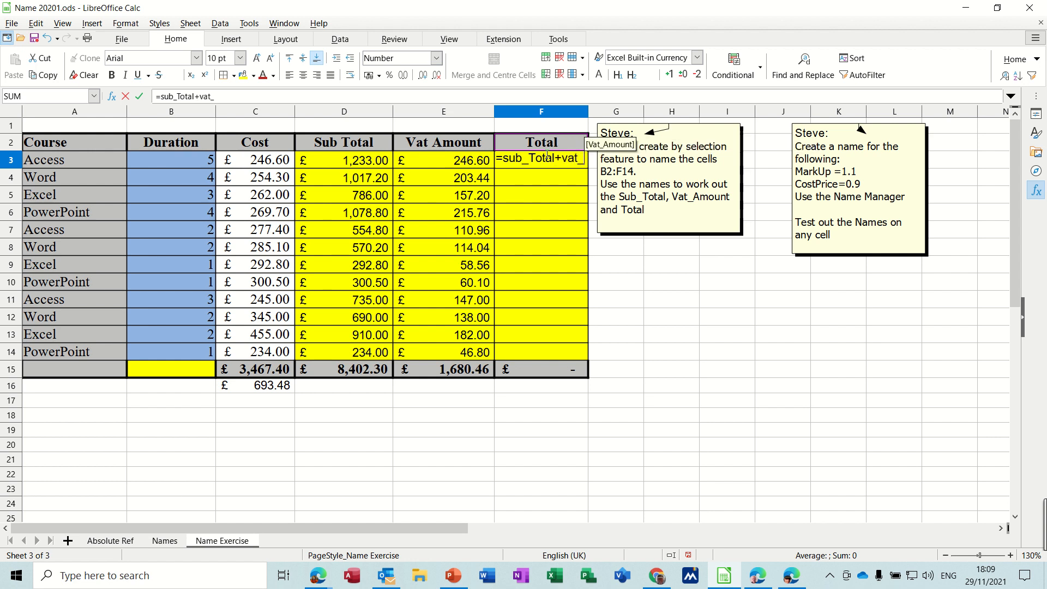
text(amount)
click(50, 96)
text(food)
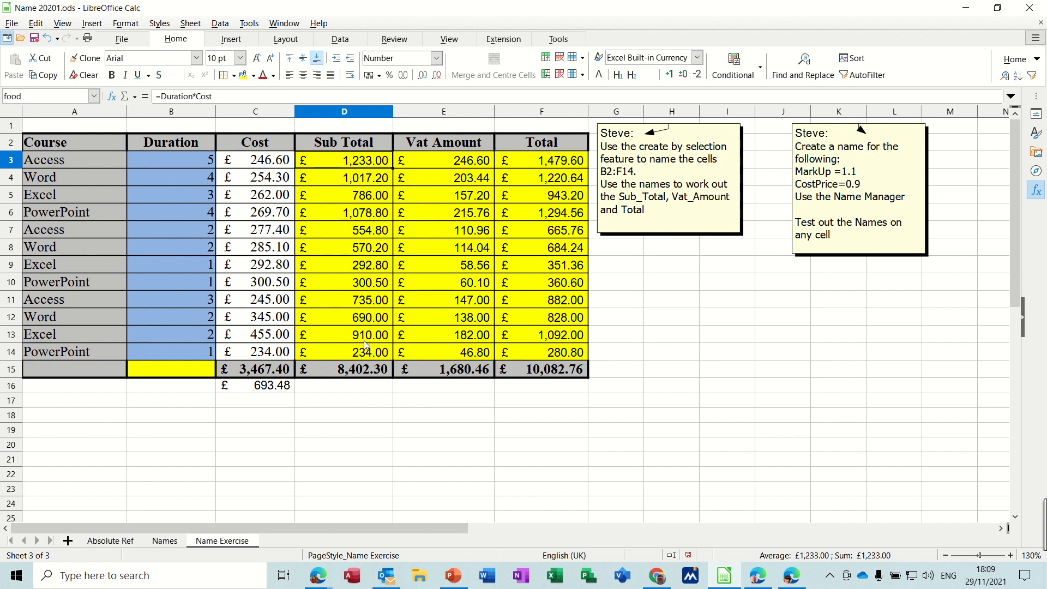
click(443, 176)
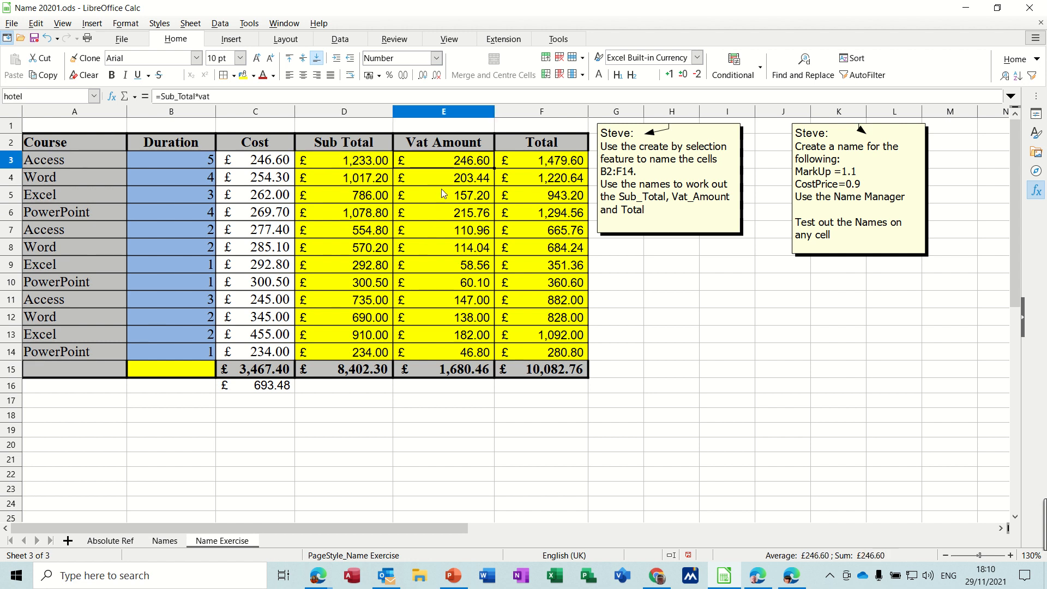
click(344, 177)
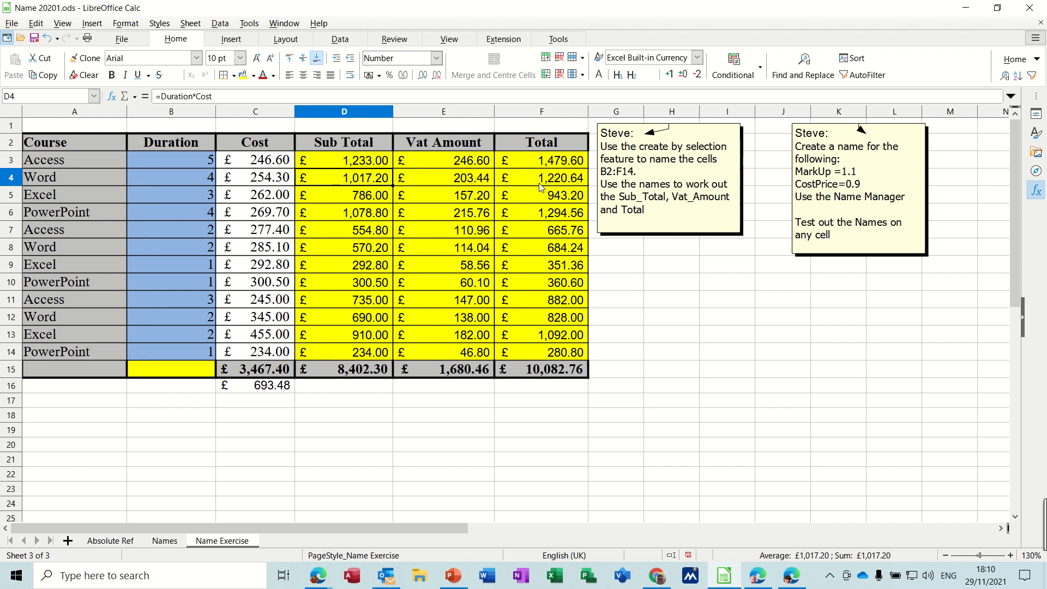